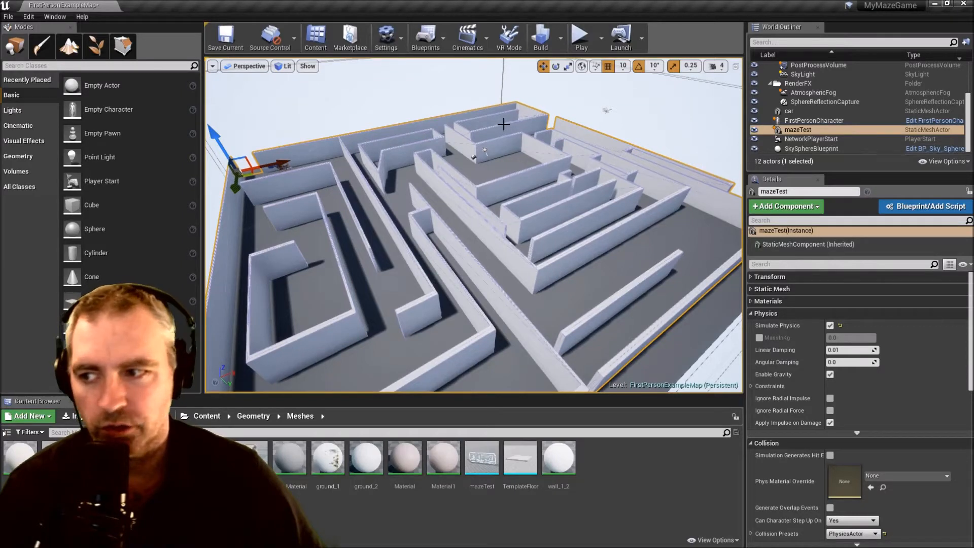
{"action": "mouse_move", "coordinate": [480, 231]}
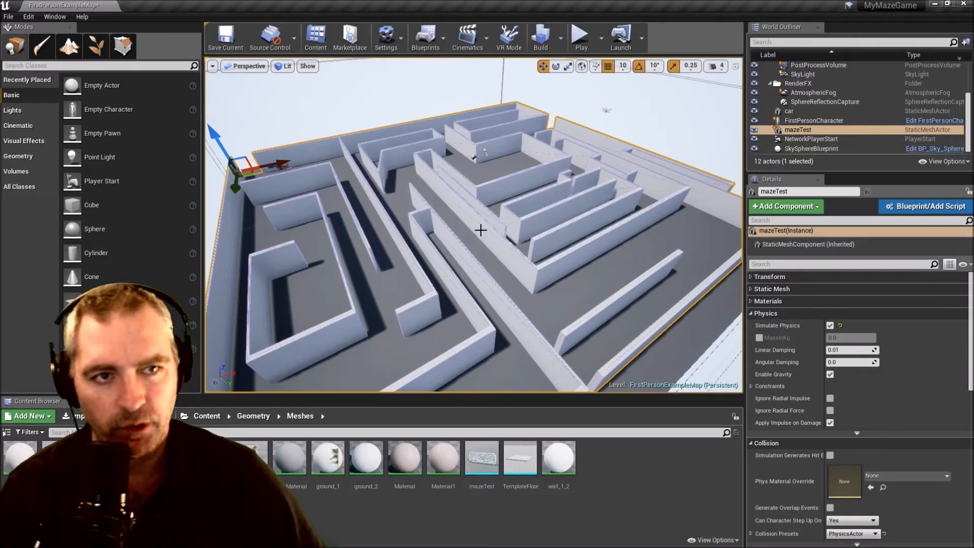
{"action": "mouse_move", "coordinate": [580, 35]}
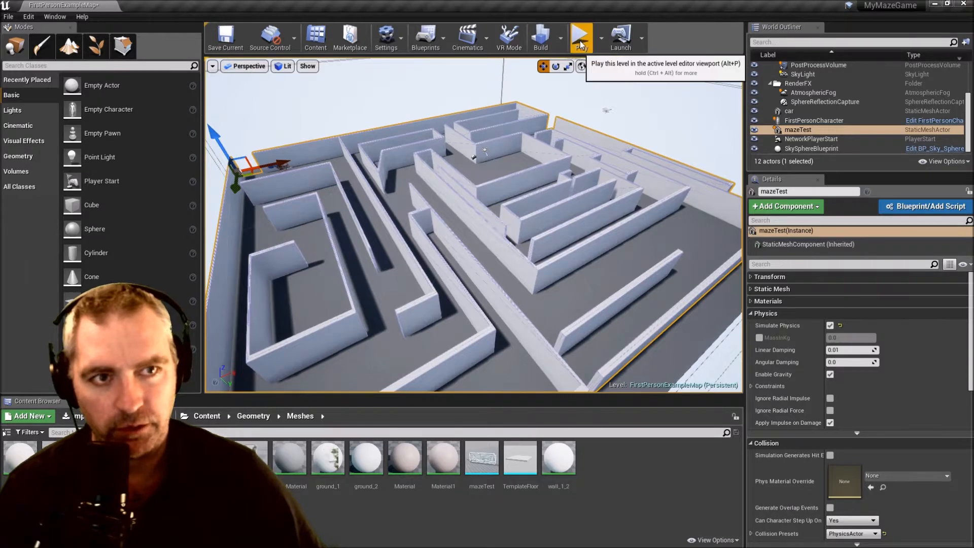
Draw the rectangular outer boundary wall and begin the zigzag inner maze walls on the plan
{"action": "left_click", "coordinate": [580, 36]}
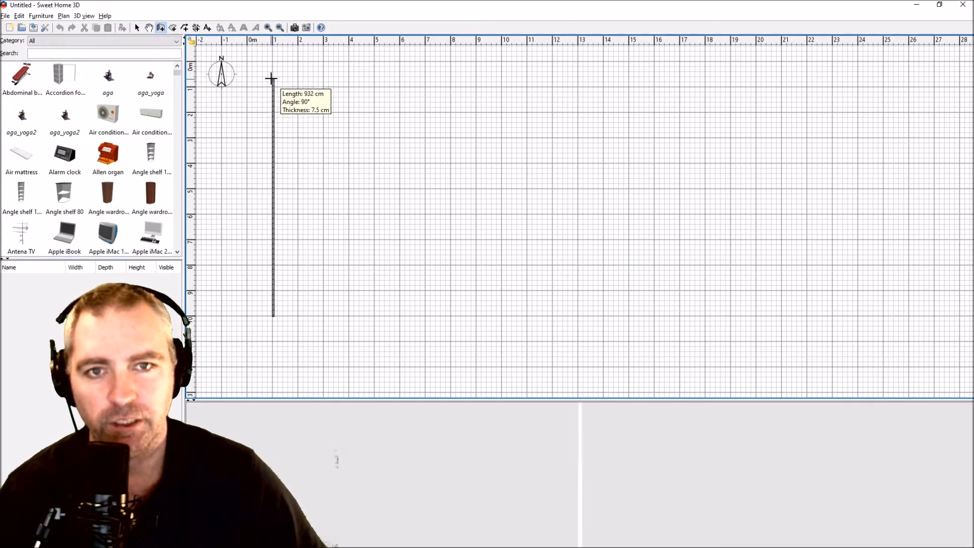
{"action": "left_click_drag", "start_coordinate": [275, 81], "coordinate": [726, 81]}
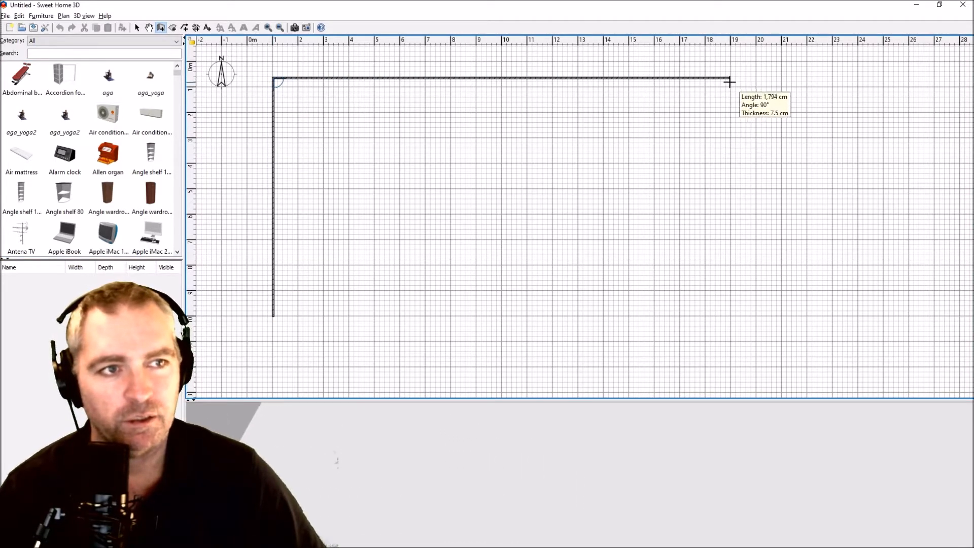
{"action": "left_click_drag", "start_coordinate": [730, 81], "coordinate": [735, 196]}
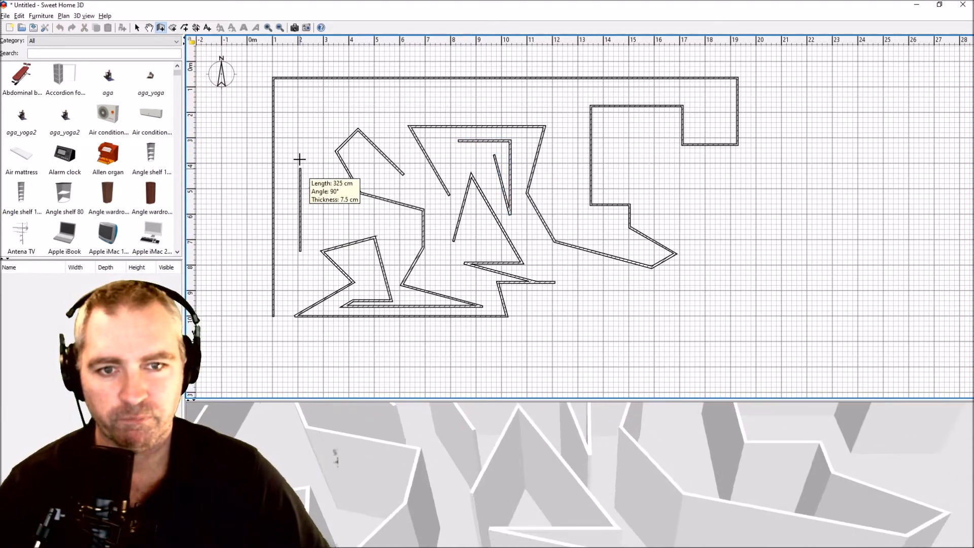
{"action": "left_click", "coordinate": [301, 102]}
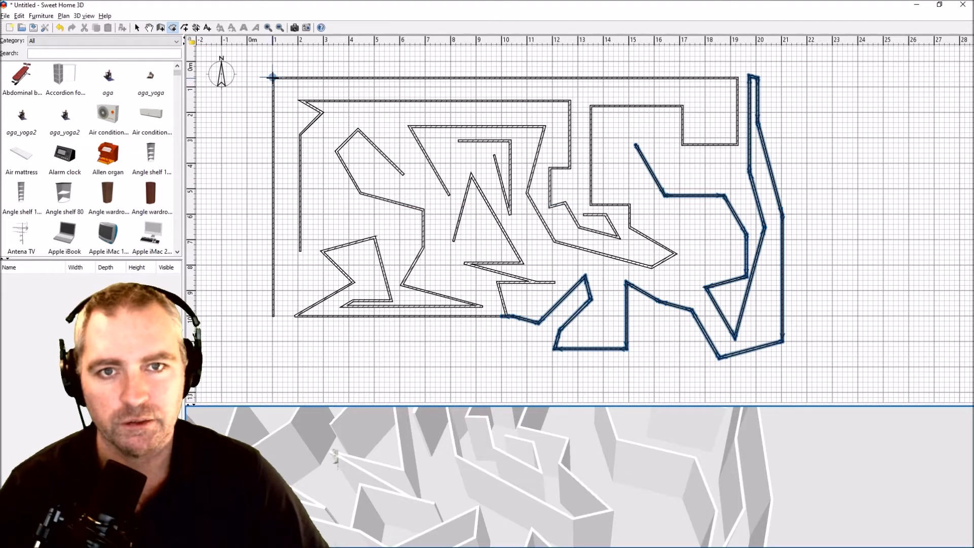
Trace a floor room around the maze's outer corners, then enlarge the 3D view pane
{"action": "left_click", "coordinate": [752, 79]}
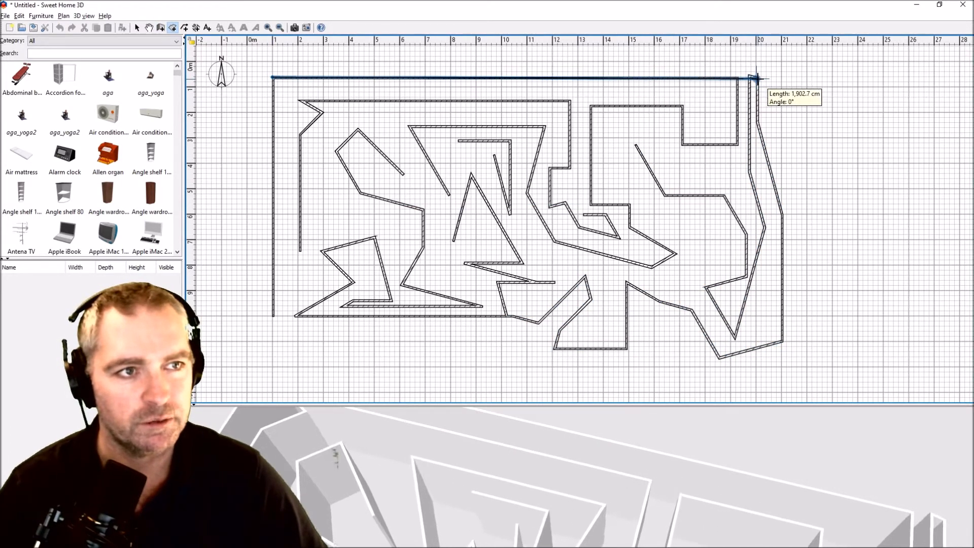
{"action": "left_click_drag", "start_coordinate": [755, 79], "coordinate": [784, 214]}
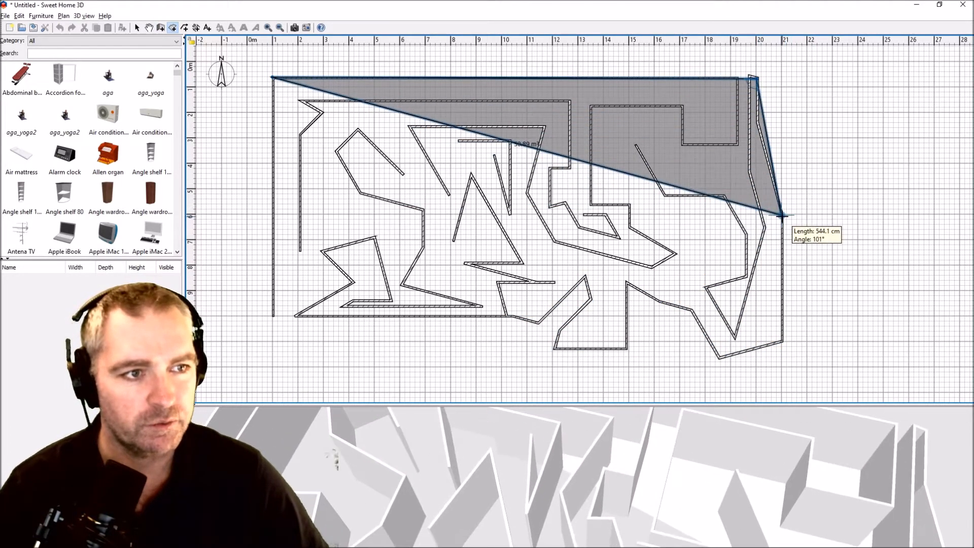
{"action": "left_click_drag", "start_coordinate": [782, 214], "coordinate": [782, 342]}
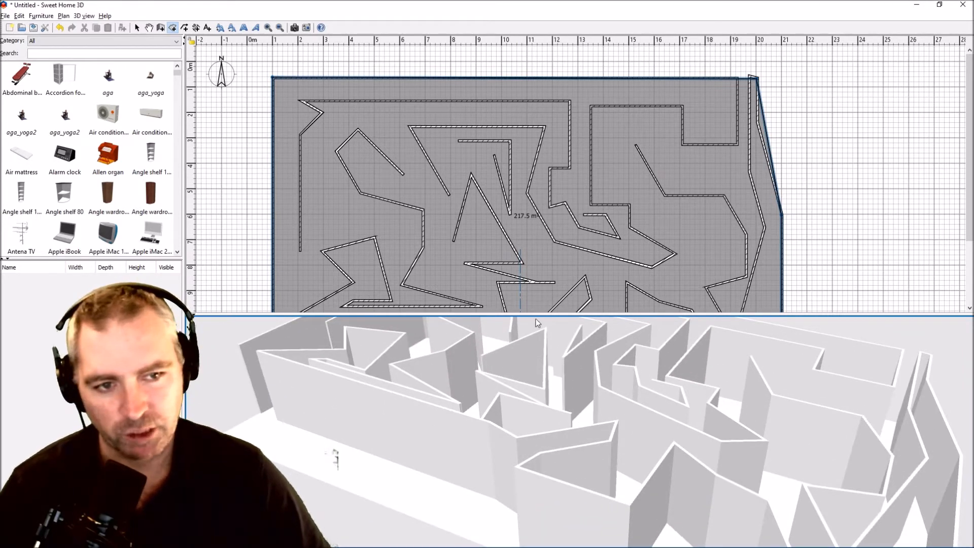
{"action": "left_click_drag", "start_coordinate": [538, 322], "coordinate": [553, 357]}
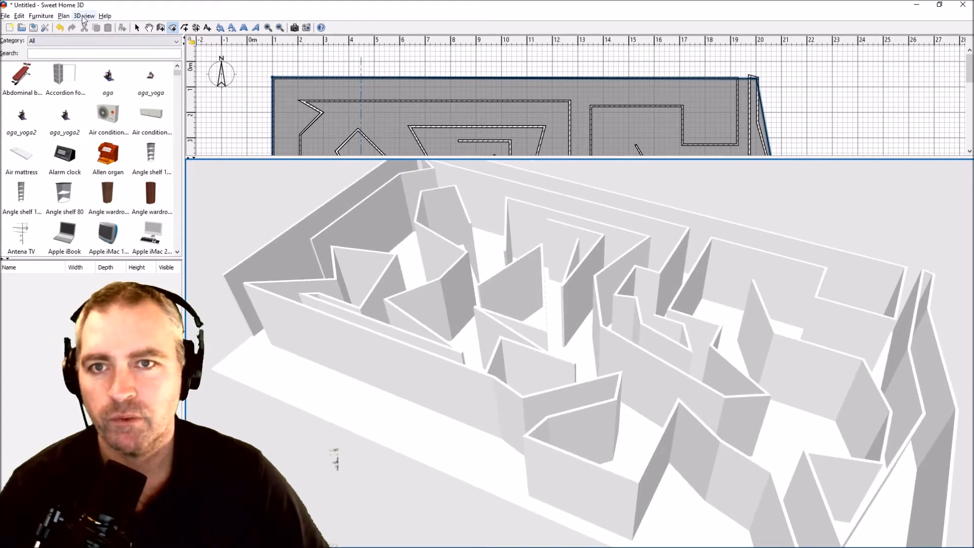
Export the maze to OBJ format as mazeMap inside the mazeMap folder
{"action": "left_click", "coordinate": [83, 16]}
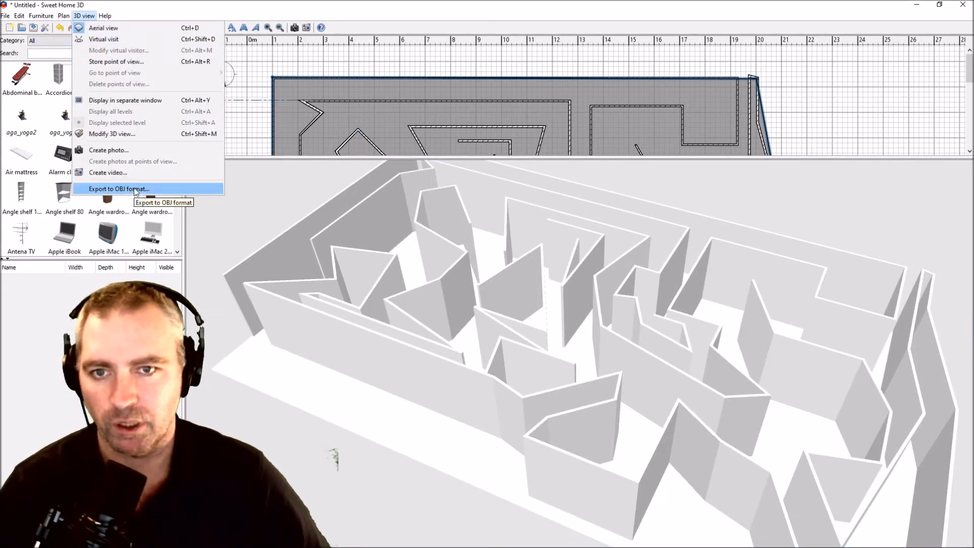
{"action": "left_click", "coordinate": [117, 188]}
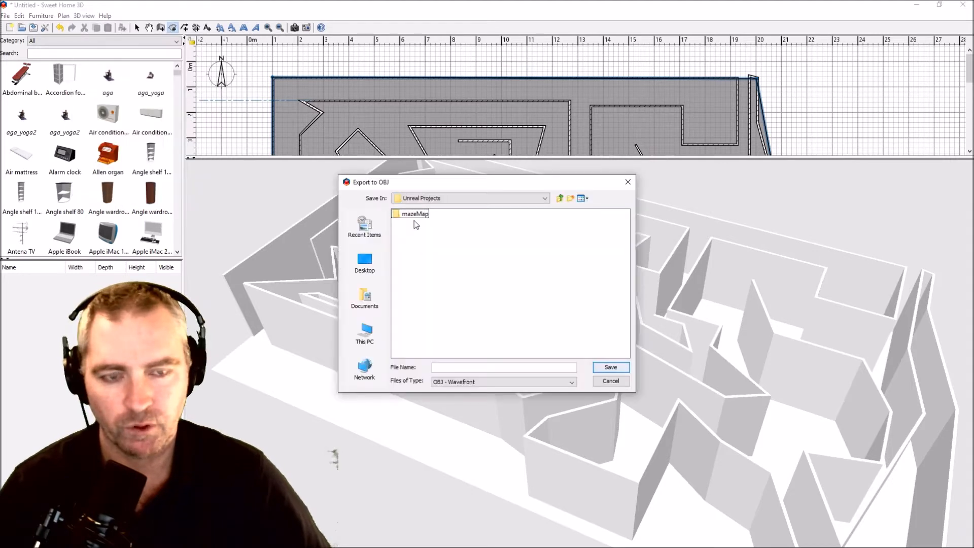
{"action": "double_click", "coordinate": [414, 214]}
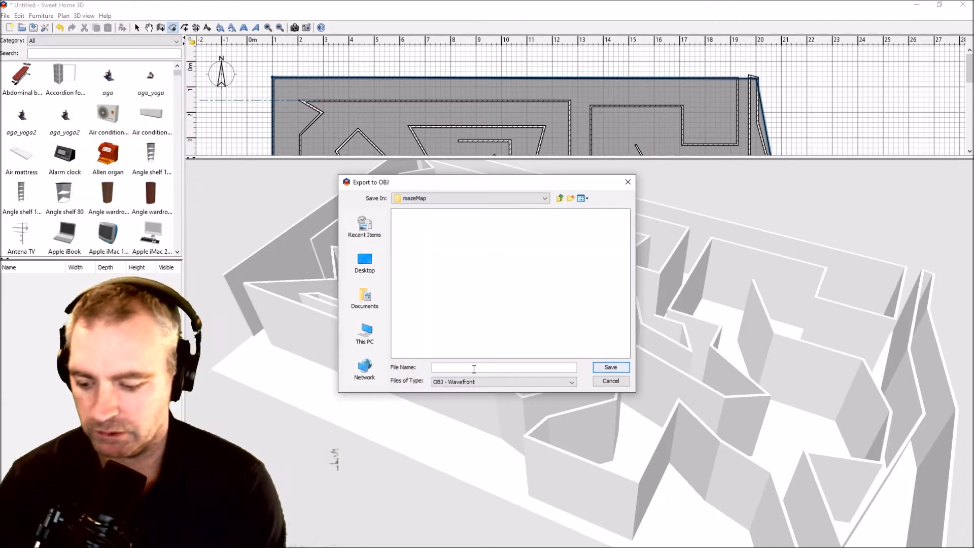
{"action": "type", "text": "mazeMap"}
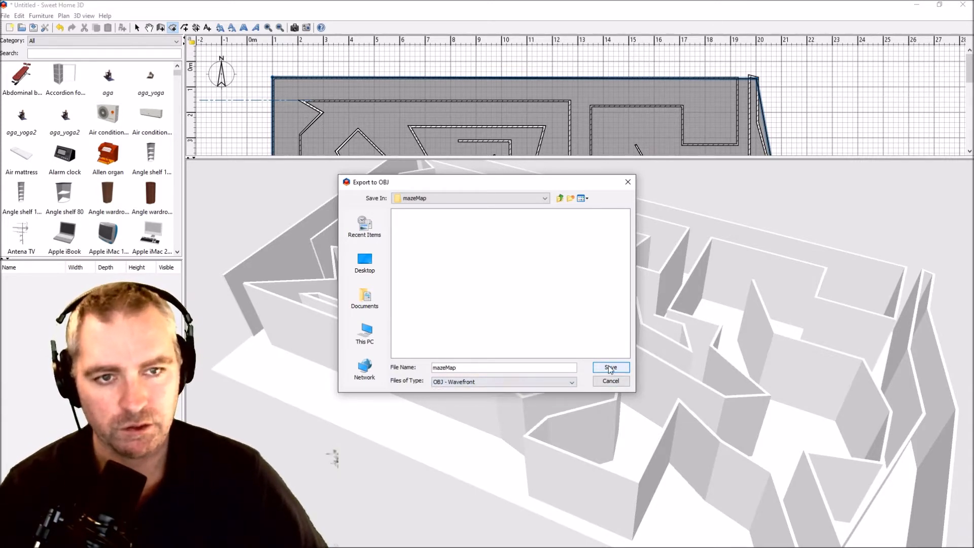
{"action": "left_click", "coordinate": [610, 368]}
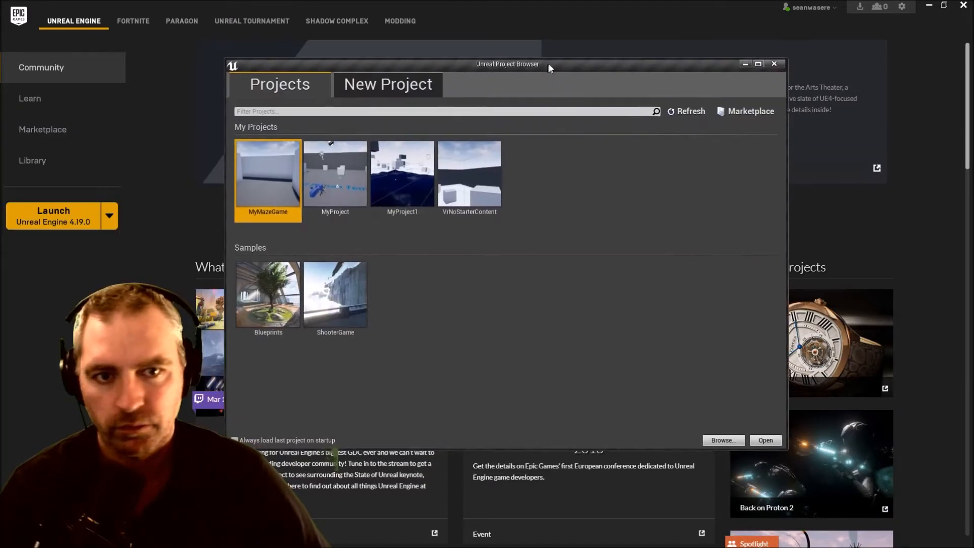
Create a new First Person blueprint project named SH3dMazeDemo
{"action": "left_click", "coordinate": [387, 84]}
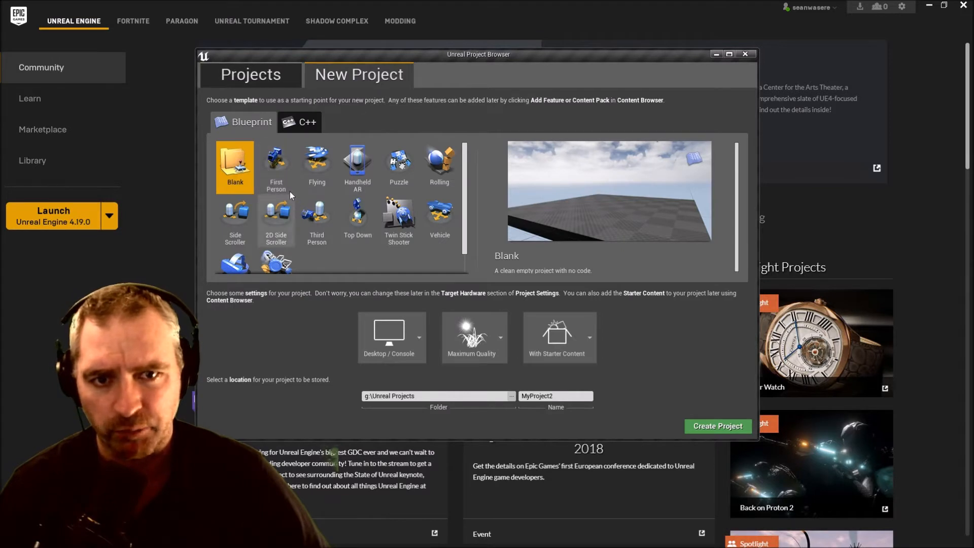
{"action": "left_click", "coordinate": [275, 164]}
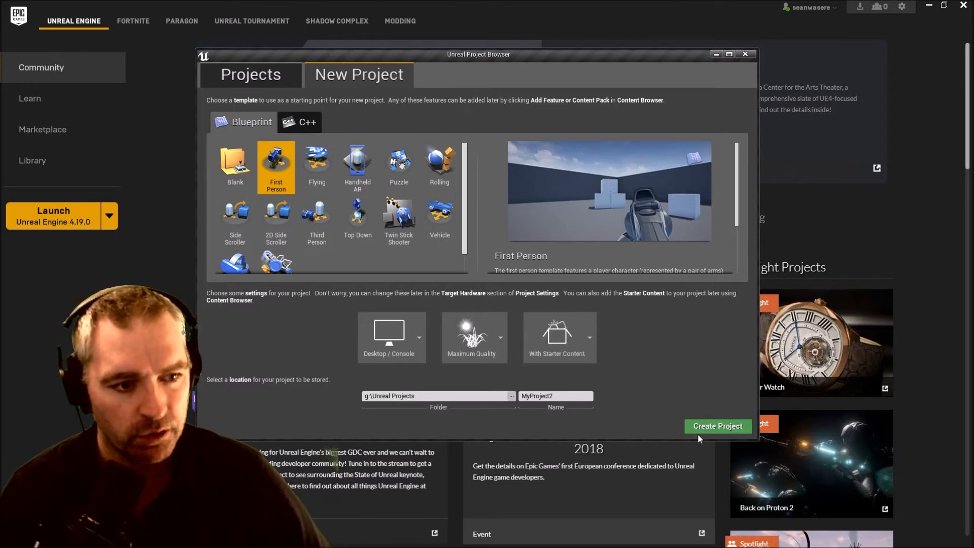
{"action": "left_click", "coordinate": [555, 395]}
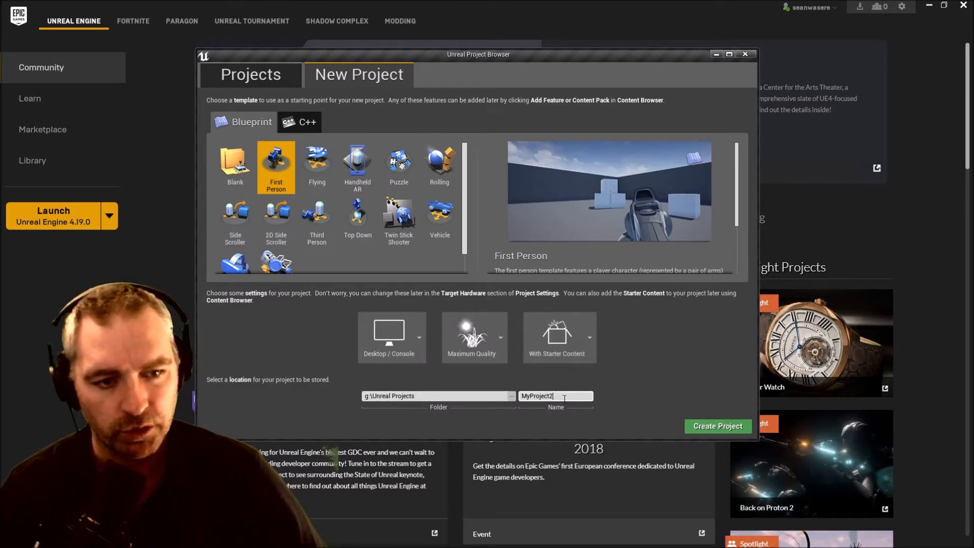
{"action": "type", "text": "SH3dMazeDemo"}
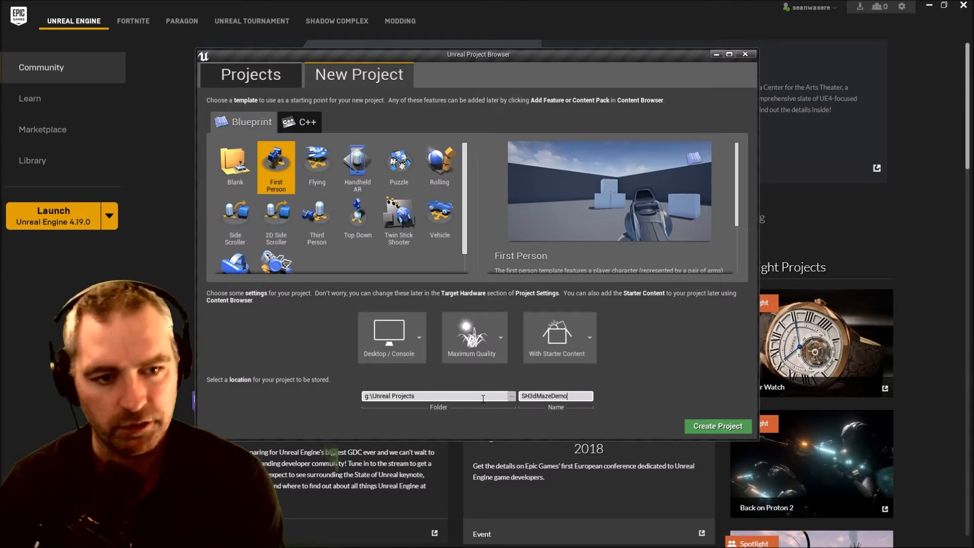
{"action": "left_click", "coordinate": [717, 426]}
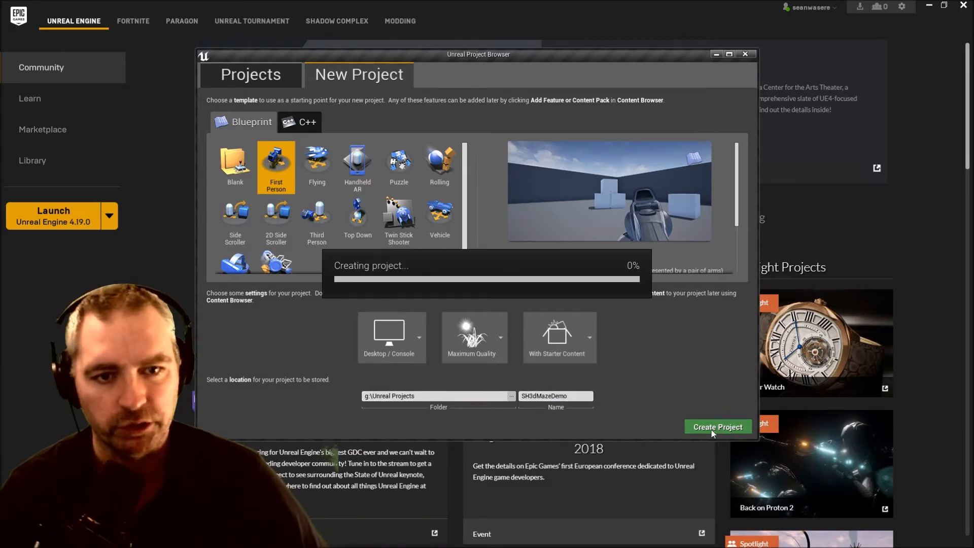
{"action": "left_click", "coordinate": [716, 426]}
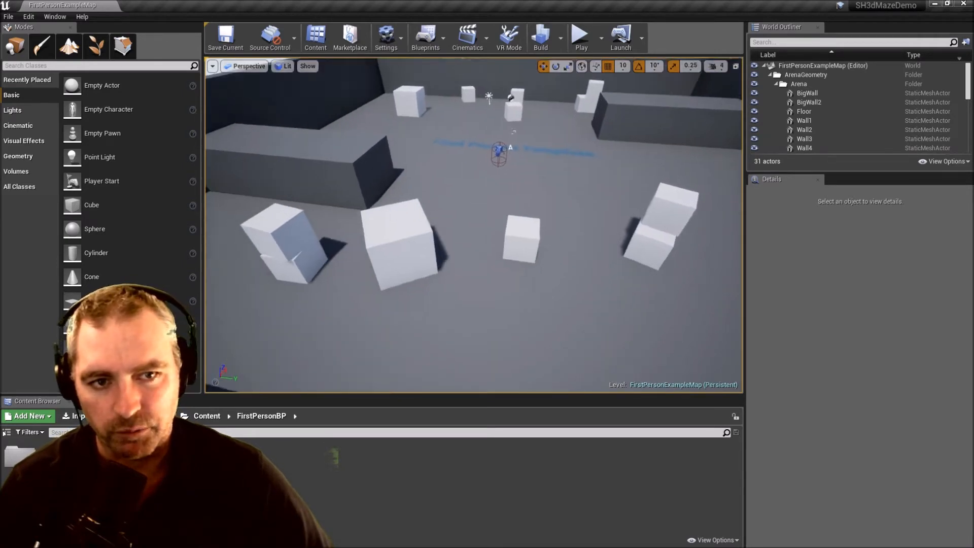
Delete the example cubes and inner walls from the World Outliner and rebuild lighting
{"action": "left_click", "coordinate": [297, 254]}
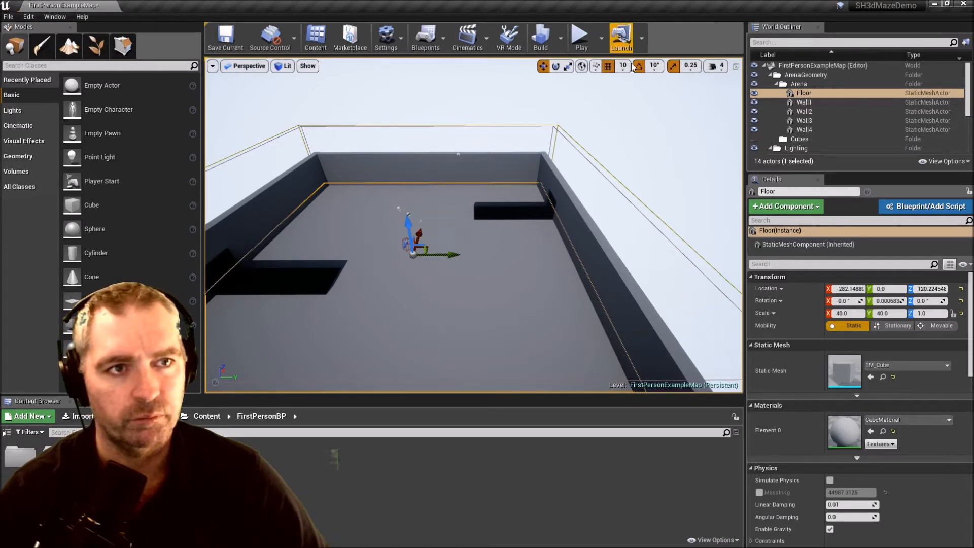
{"action": "left_click", "coordinate": [540, 38]}
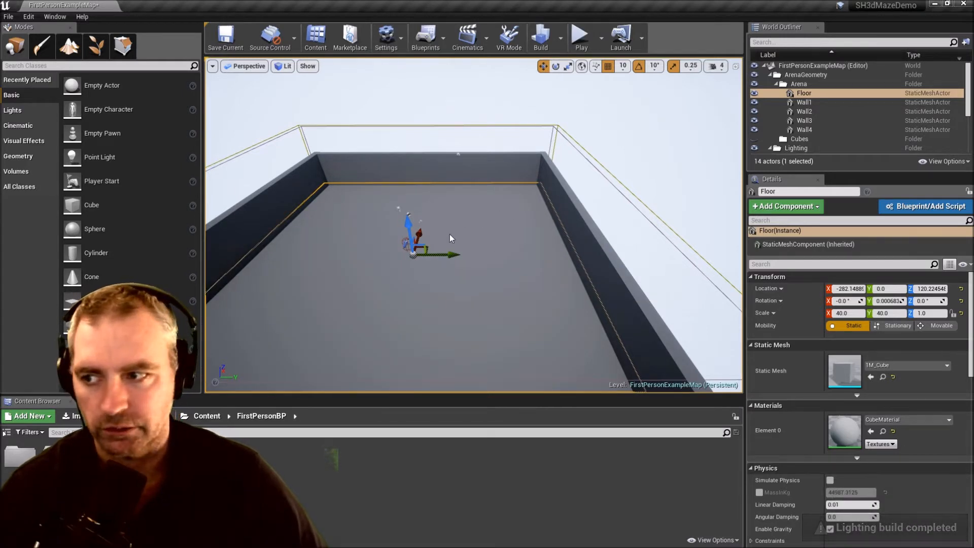
{"action": "mouse_move", "coordinate": [313, 281]}
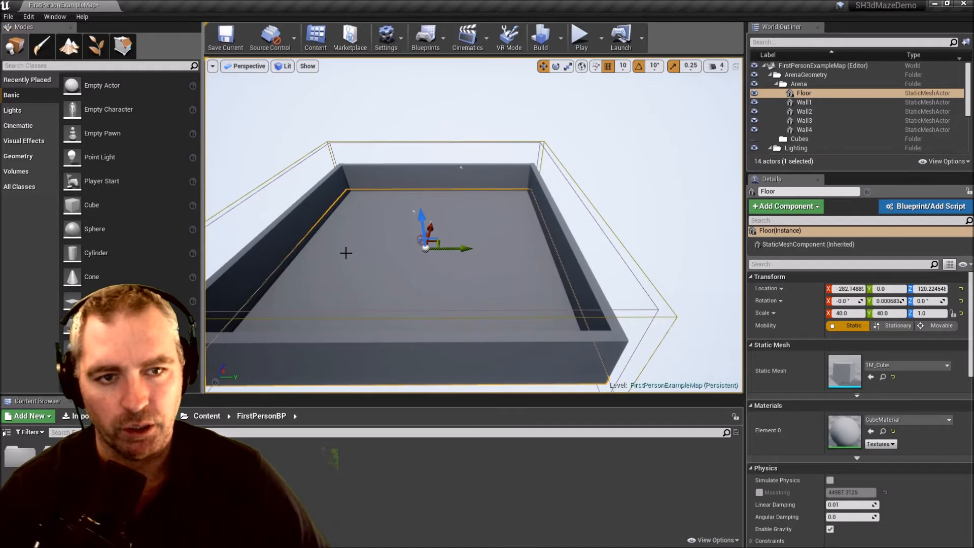
{"action": "mouse_move", "coordinate": [449, 261]}
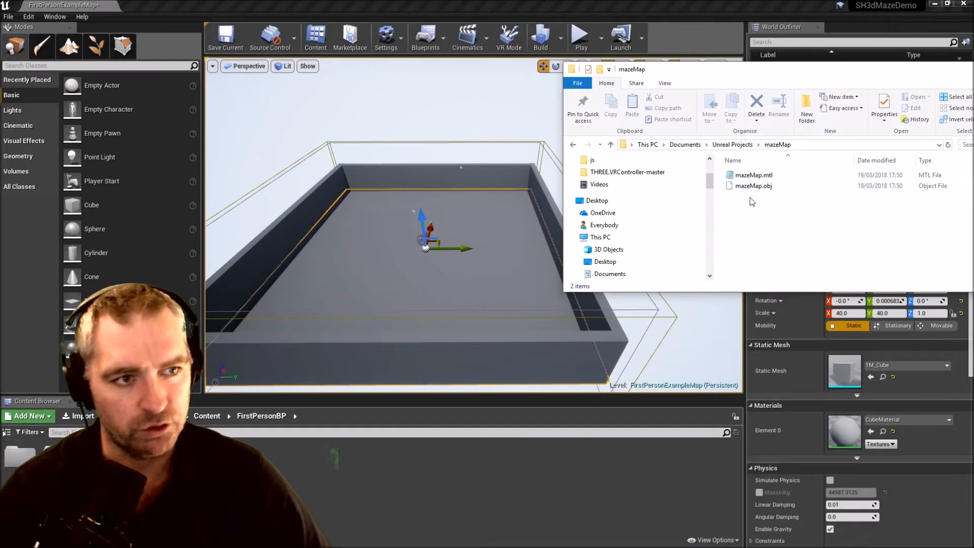
Drag mazeMap.obj from the mazeMap folder into the Unreal Content Browser
{"action": "left_click", "coordinate": [754, 185]}
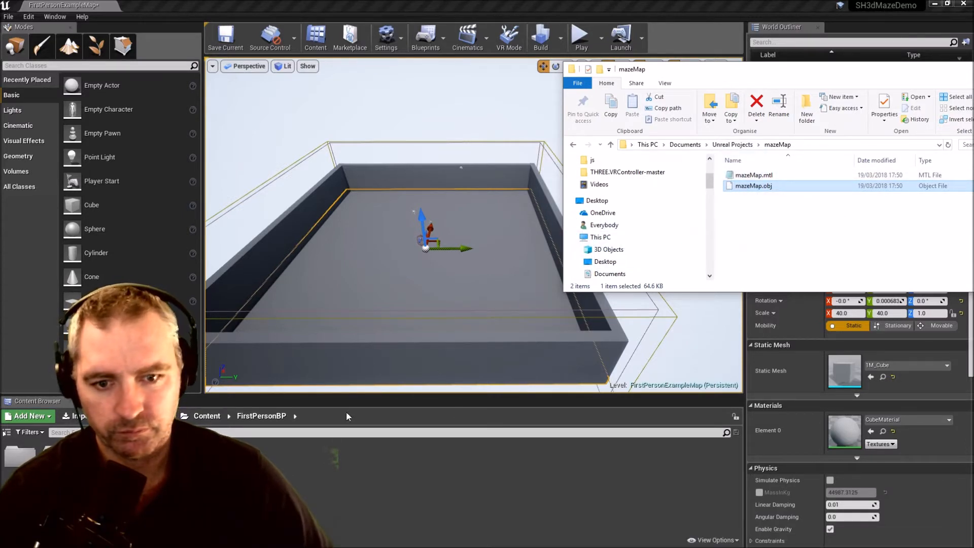
{"action": "left_click", "coordinate": [541, 413]}
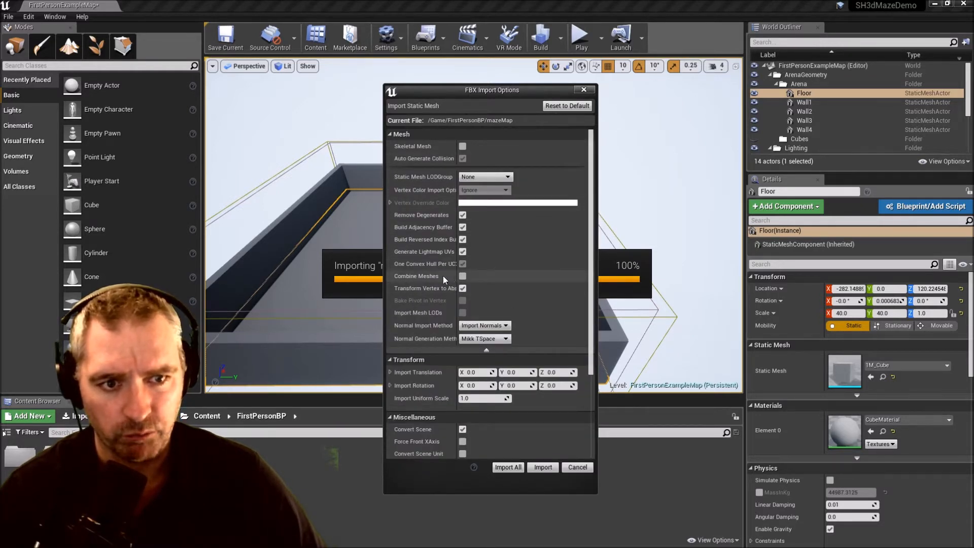
{"action": "mouse_move", "coordinate": [462, 276]}
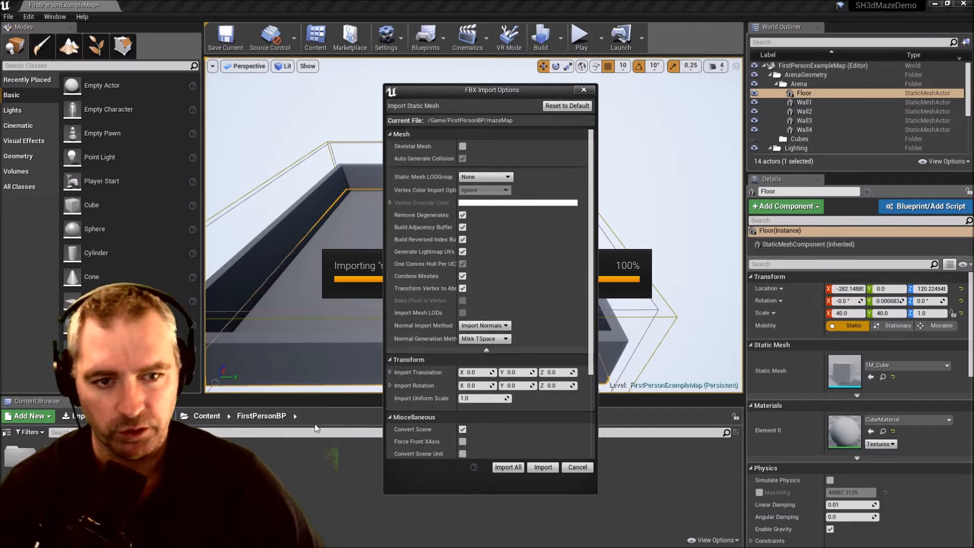
{"action": "mouse_move", "coordinate": [463, 276]}
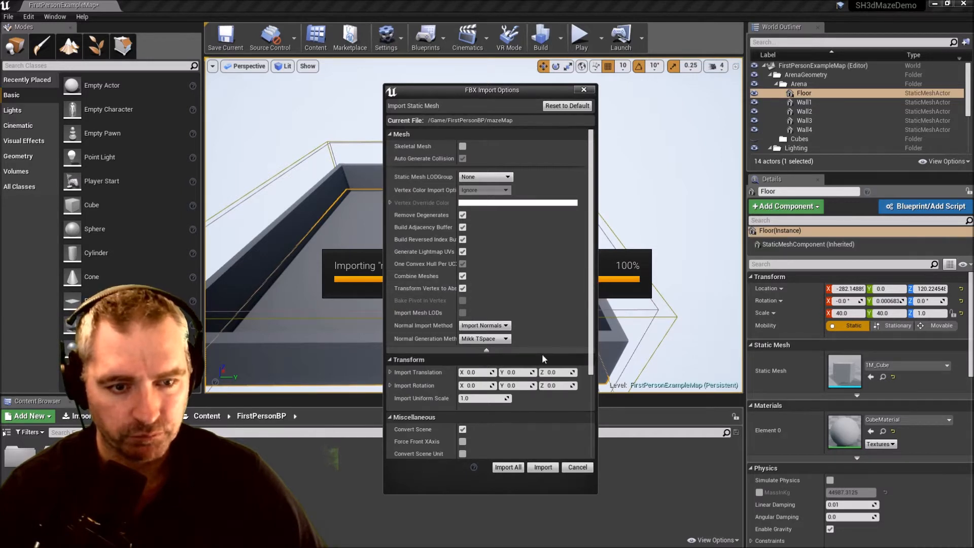
Import the maze model with Combine Meshes enabled
{"action": "scroll", "scroll_direction": "down", "scroll_amount": 3}
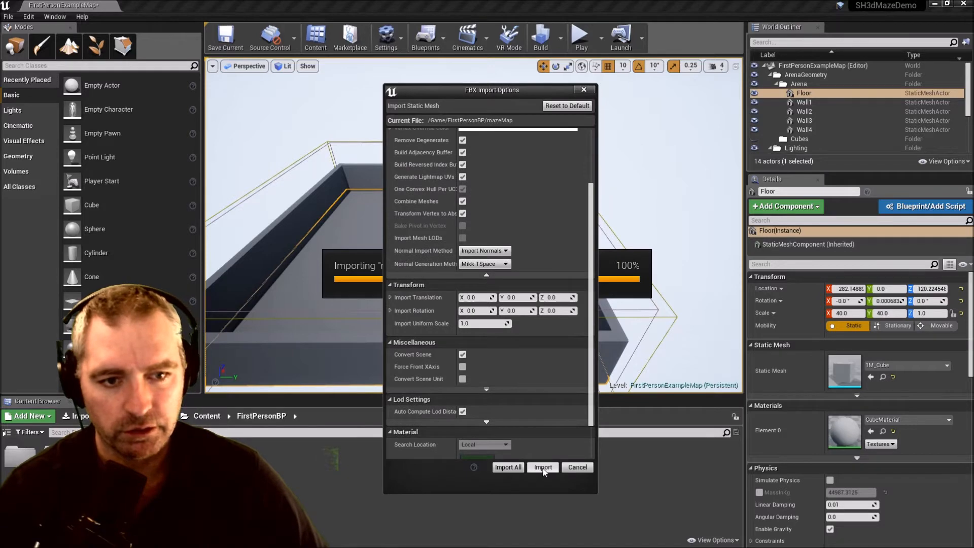
{"action": "left_click", "coordinate": [542, 467]}
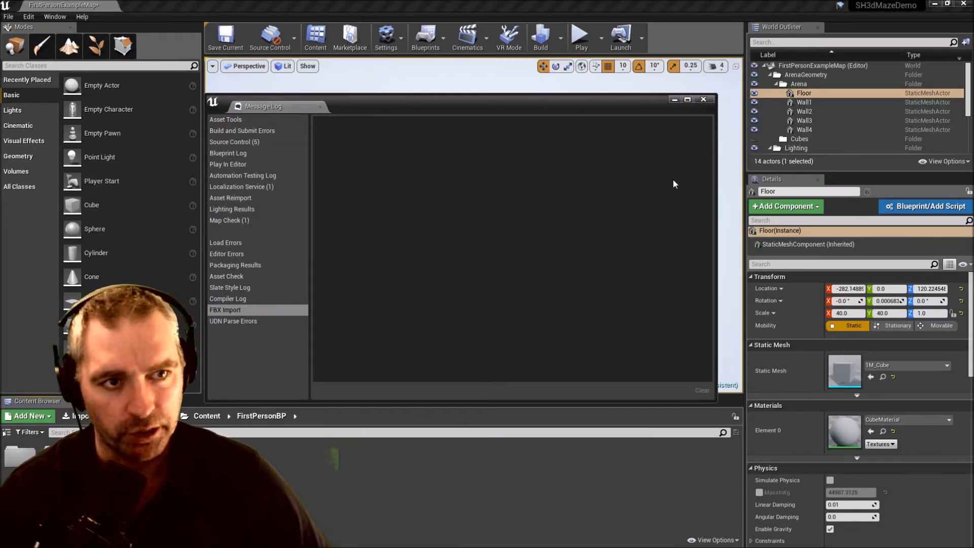
Close the import Message Log, leaving the mazeMap asset in the content folder
{"action": "left_click", "coordinate": [703, 100]}
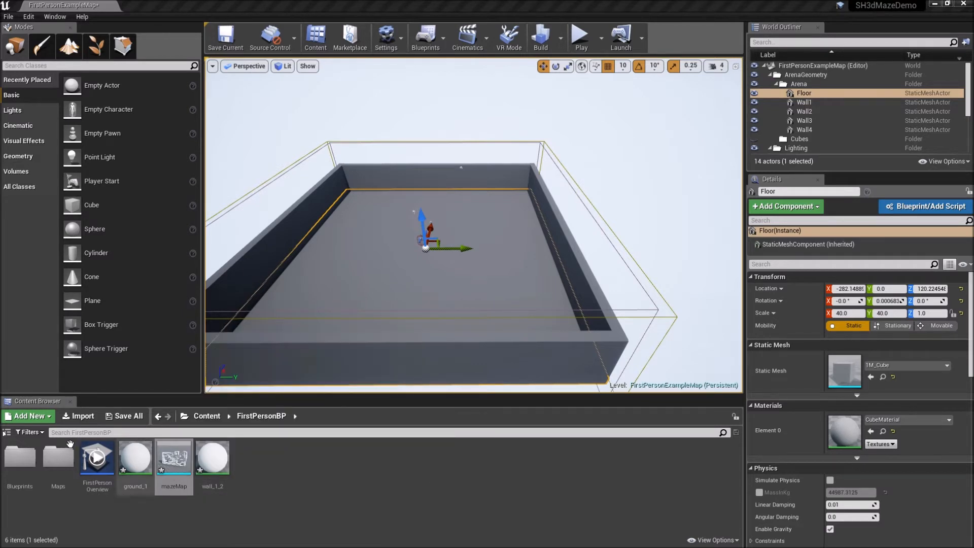
{"action": "mouse_move", "coordinate": [174, 457]}
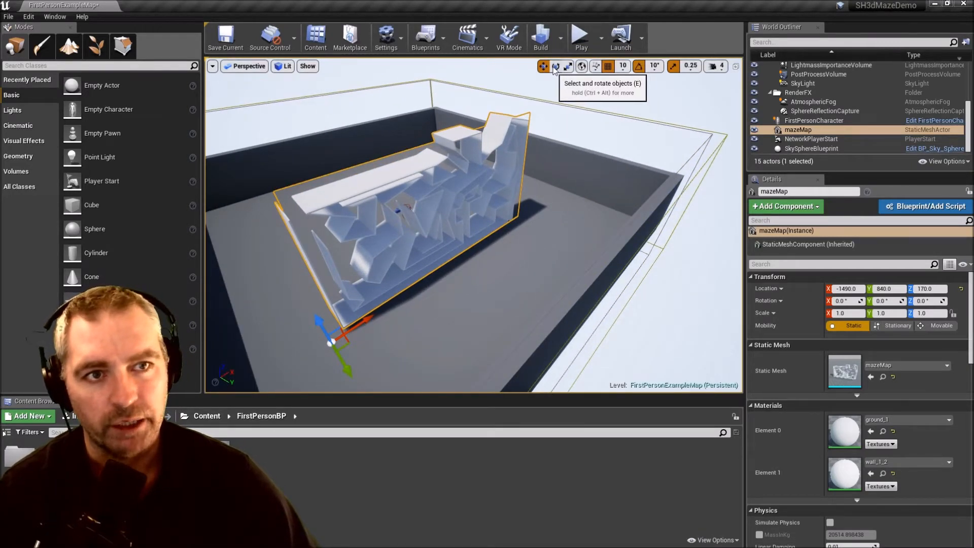
Rotate the placed mazeMap mesh 90° on X so it lies flat in the arena
{"action": "left_click", "coordinate": [555, 67]}
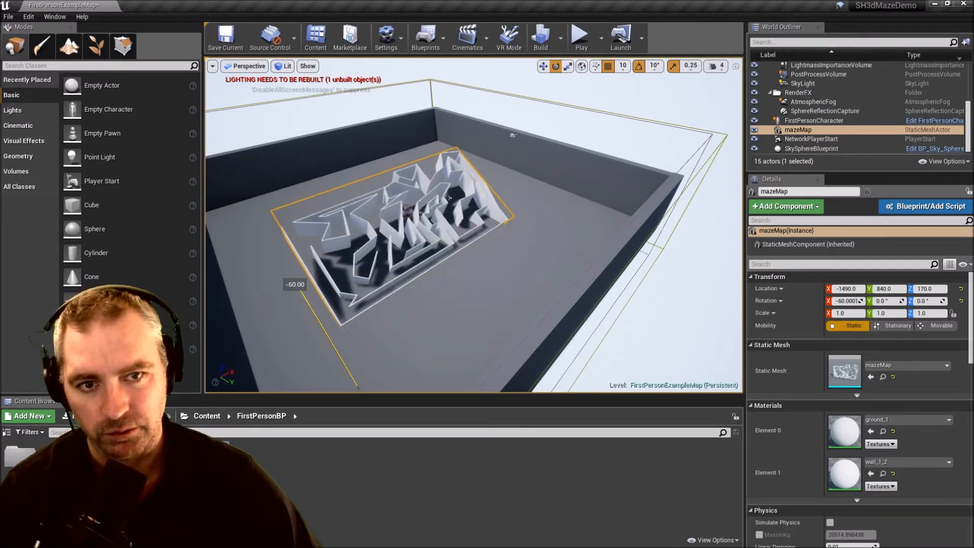
{"action": "left_click_drag", "start_coordinate": [848, 300], "coordinate": [835, 300]}
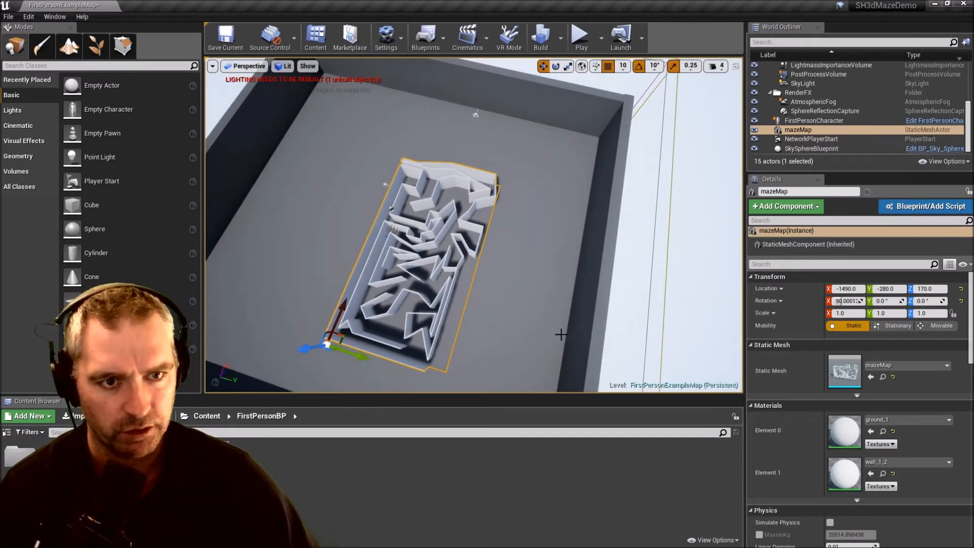
{"action": "mouse_move", "coordinate": [568, 67]}
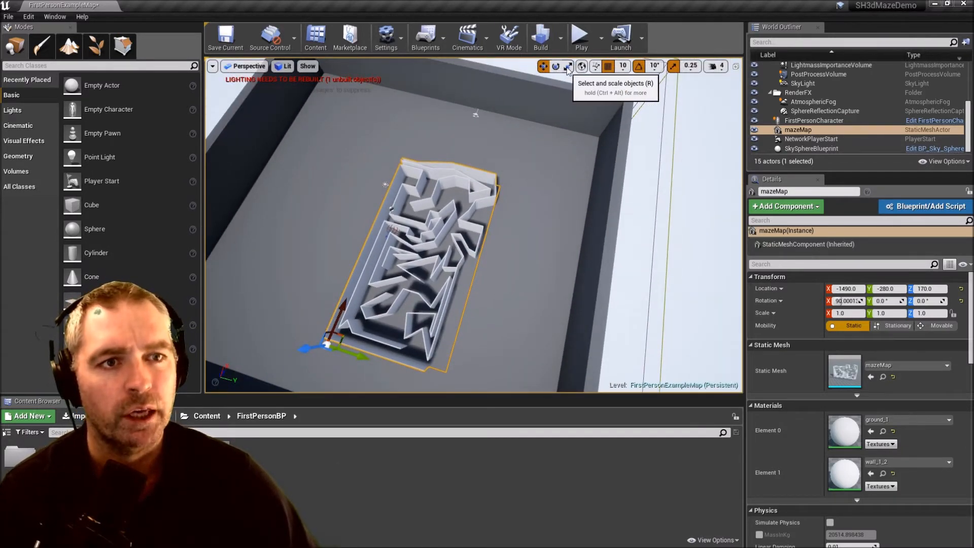
Scale the maze to 2, 1, 3.5 and set its location to -2450, -2130, 170
{"action": "left_click", "coordinate": [566, 67]}
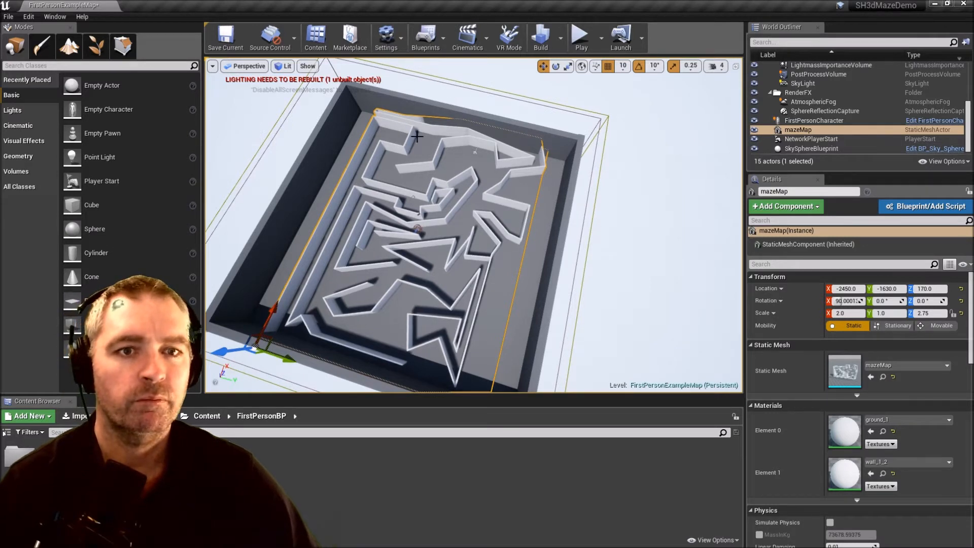
{"action": "mouse_move", "coordinate": [510, 116]}
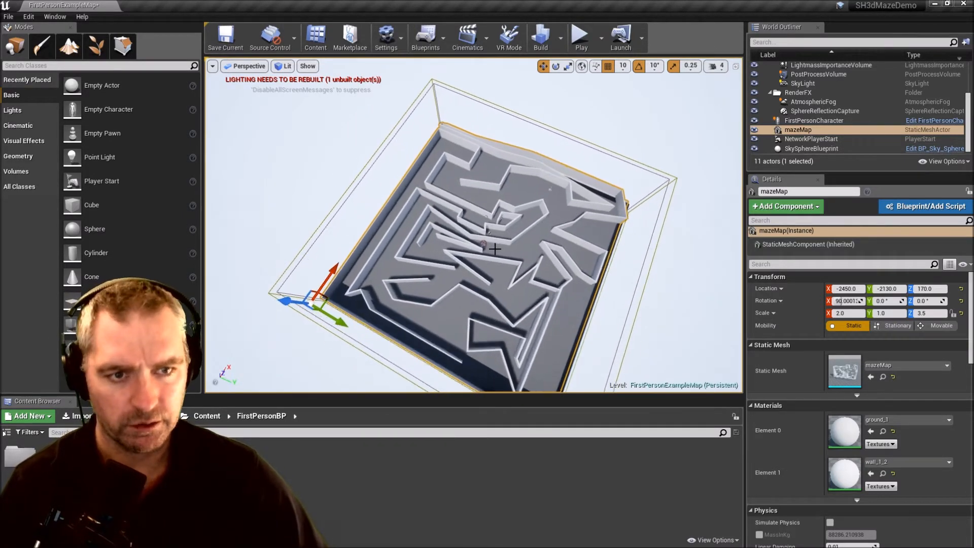
{"action": "scroll", "scroll_direction": "down", "scroll_amount": 3}
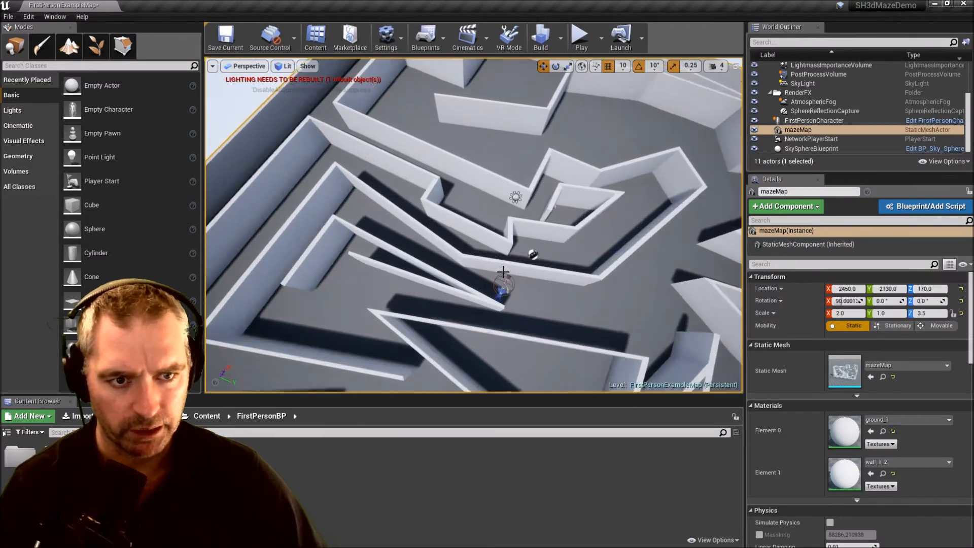
Select the Floor actor and stretch its Y scale to 43.25 so the maze fits
{"action": "left_click", "coordinate": [812, 120]}
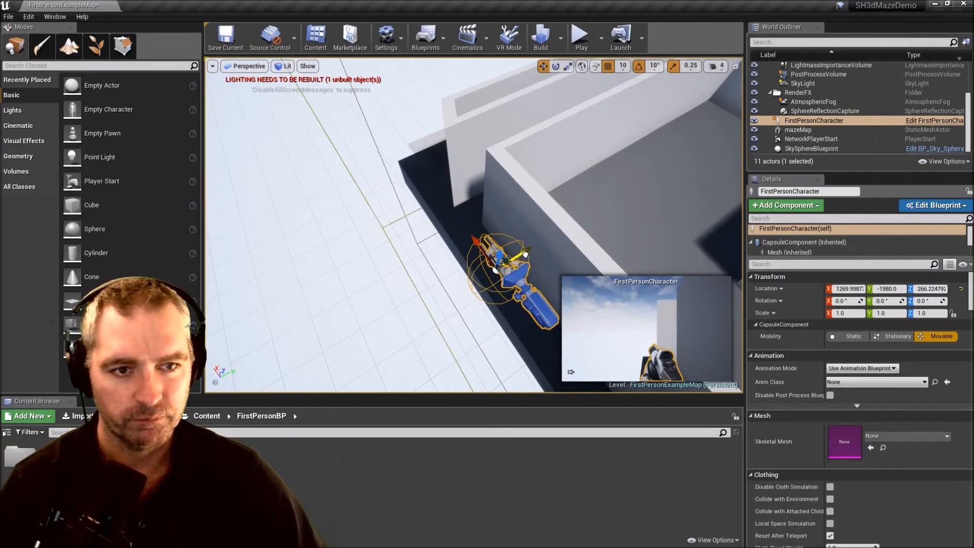
{"action": "left_click", "coordinate": [804, 92]}
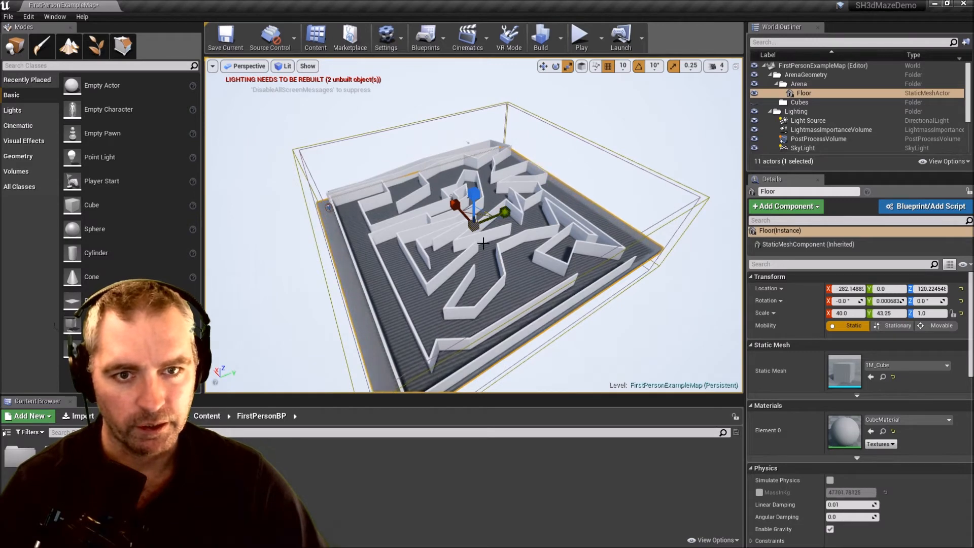
{"action": "left_click", "coordinate": [798, 129]}
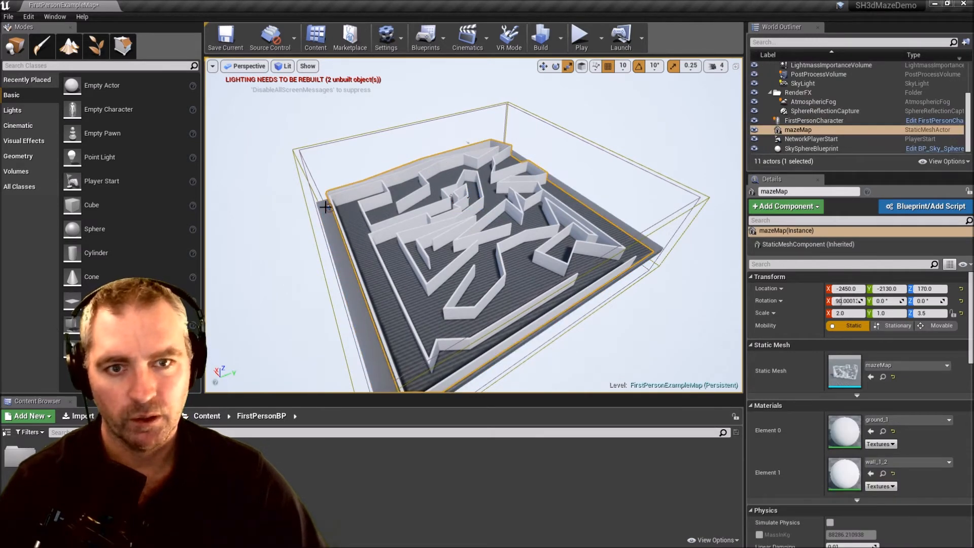
{"action": "left_click", "coordinate": [812, 120]}
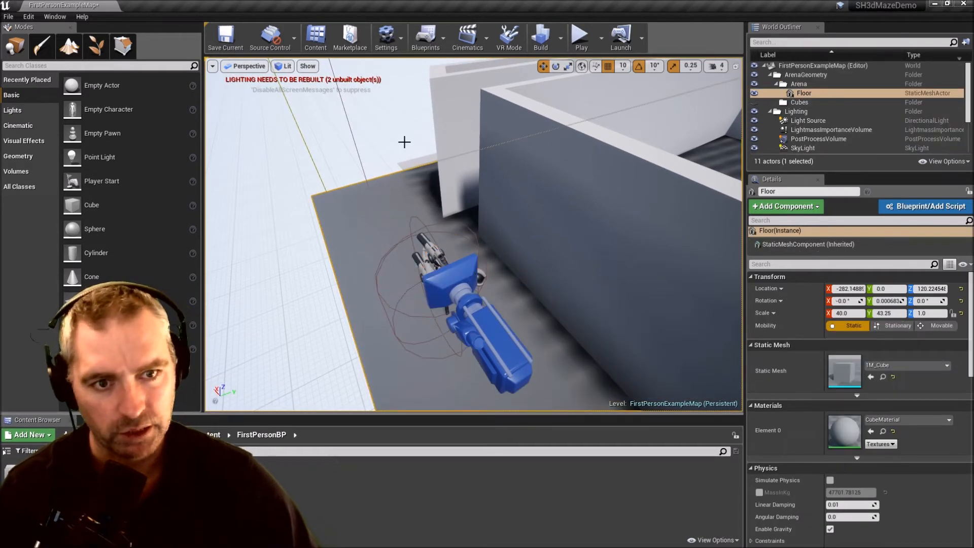
{"action": "left_click", "coordinate": [596, 38]}
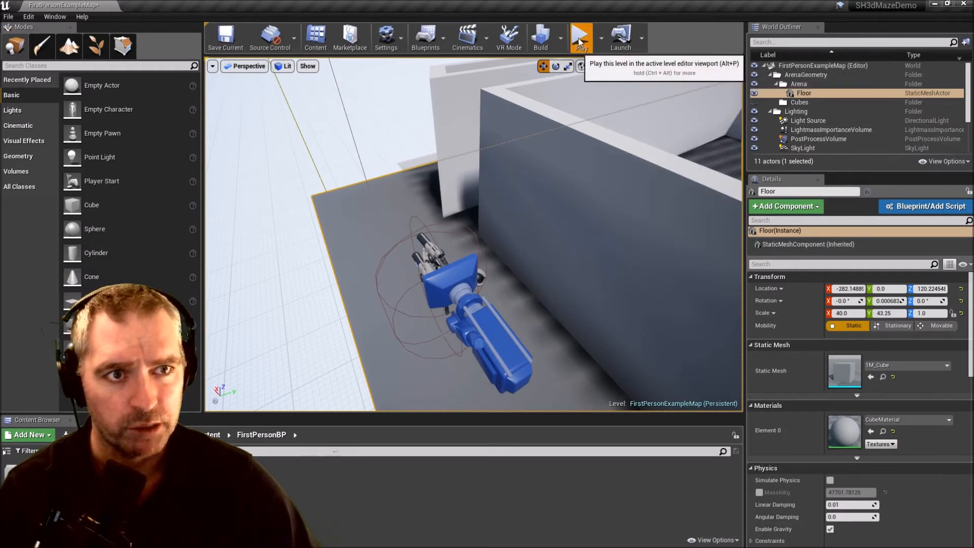
{"action": "left_click", "coordinate": [580, 37]}
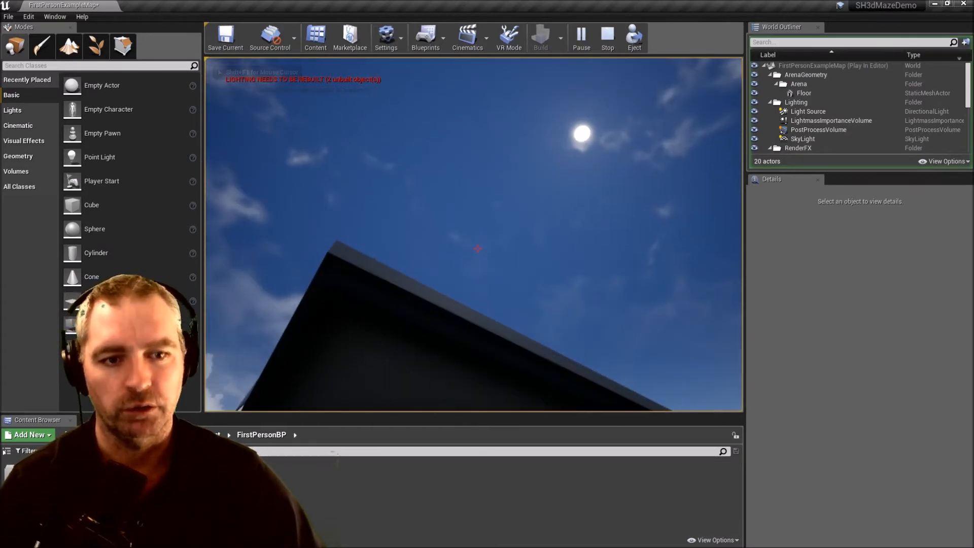
{"action": "left_click", "coordinate": [606, 36]}
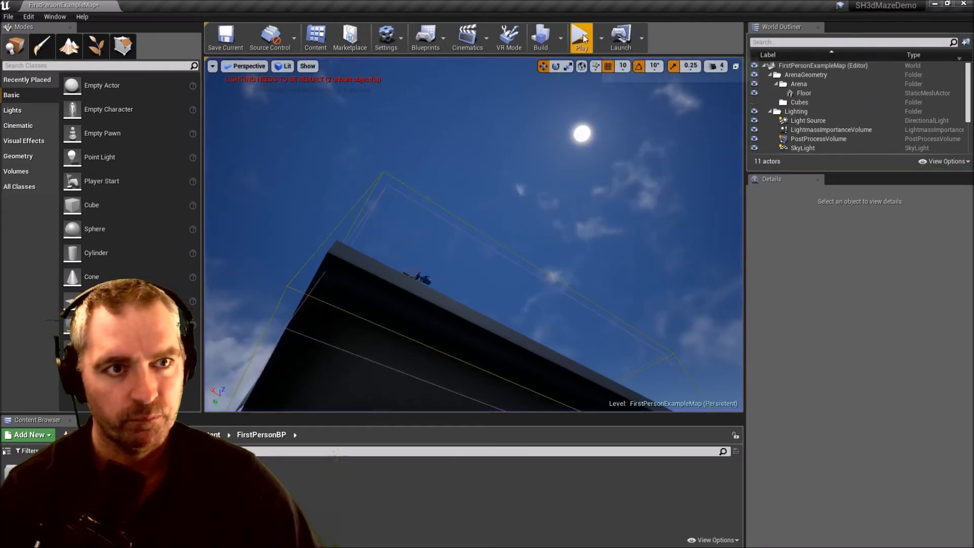
{"action": "left_click", "coordinate": [580, 38]}
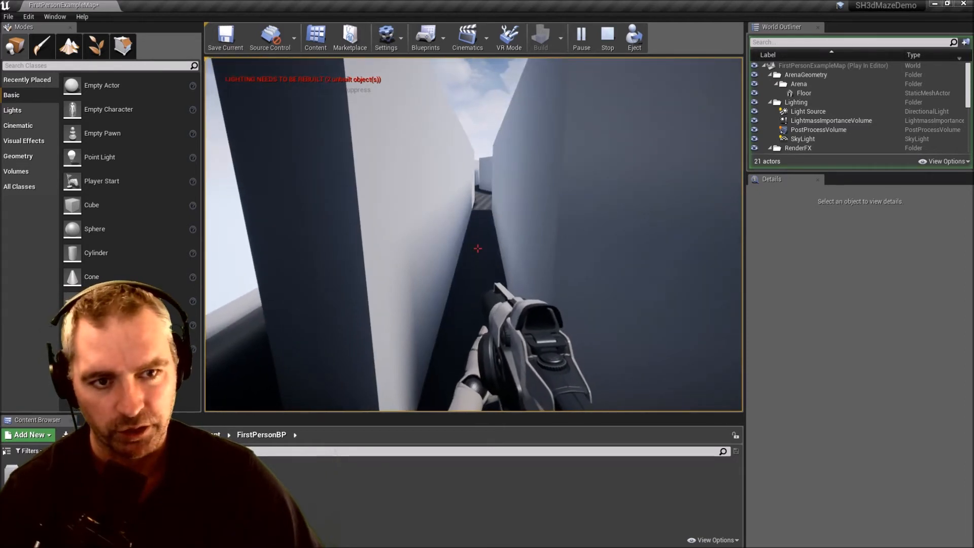
{"action": "left_click", "coordinate": [606, 38]}
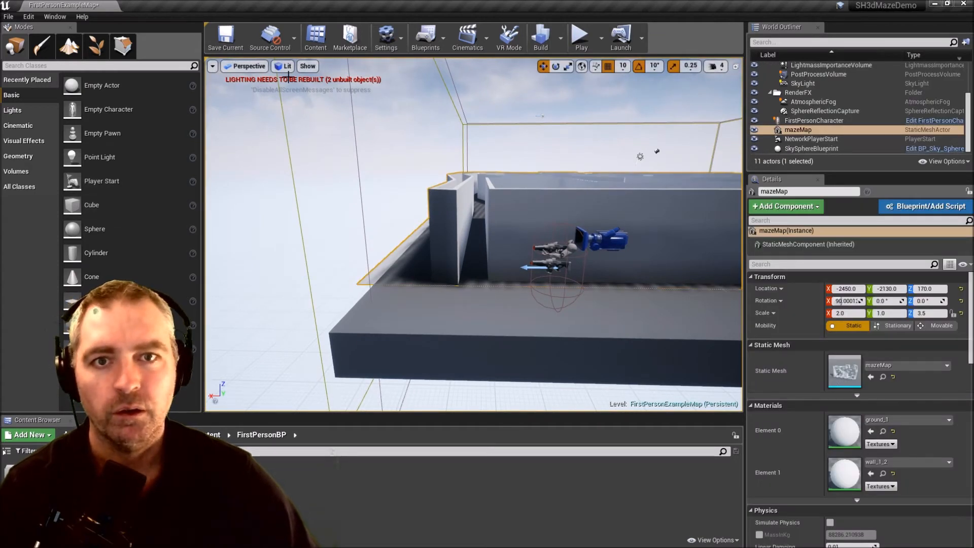
Hide Static Meshes in the viewport Show flags and toggle Collision display
{"action": "left_click", "coordinate": [306, 66]}
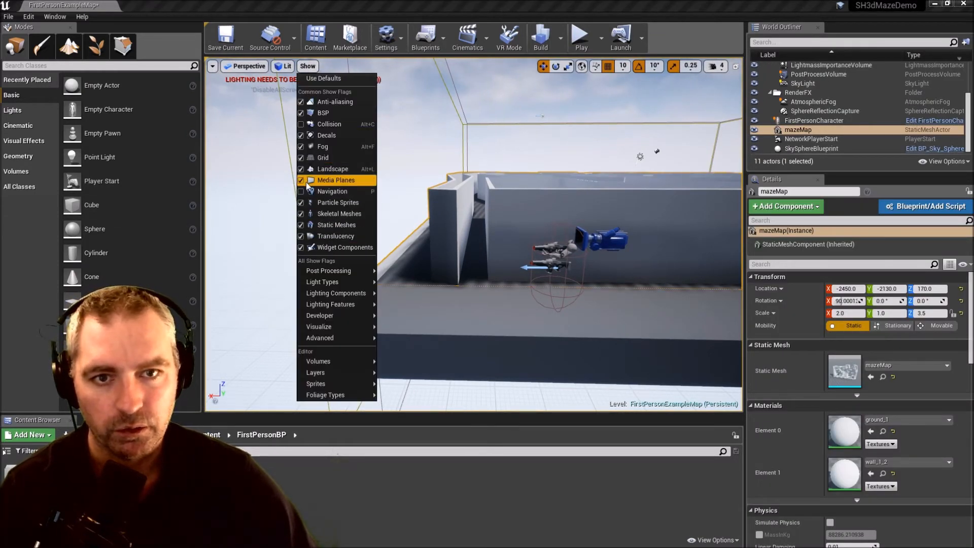
{"action": "mouse_move", "coordinate": [336, 224]}
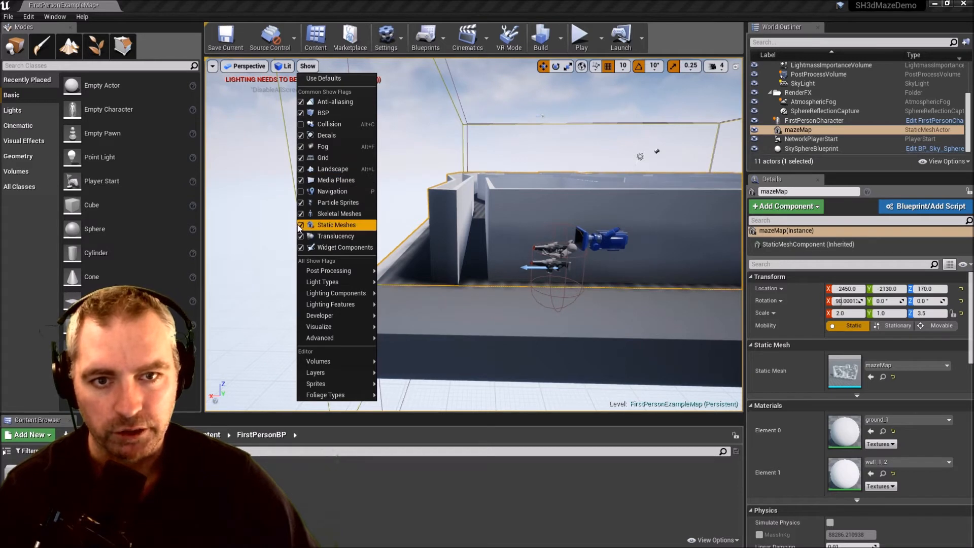
{"action": "left_click", "coordinate": [302, 225]}
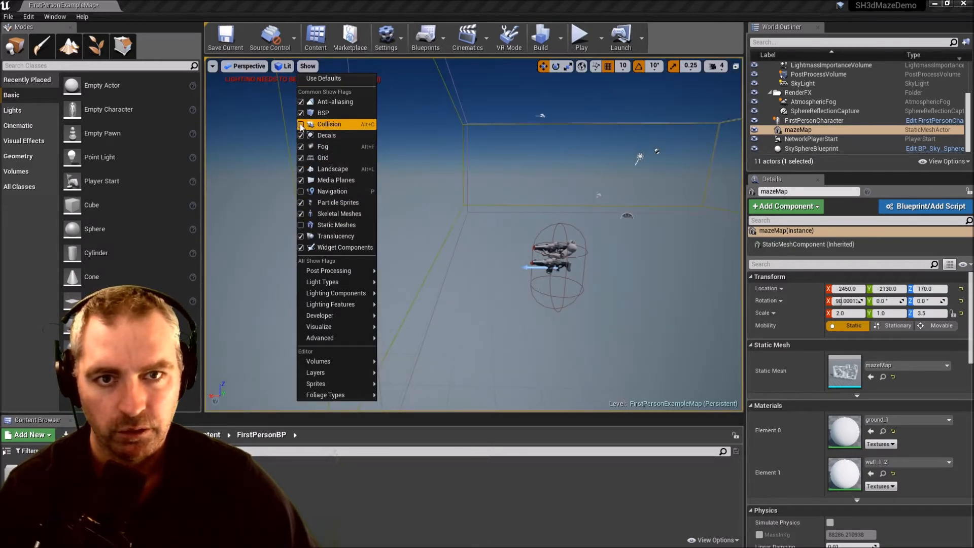
{"action": "left_click", "coordinate": [329, 124]}
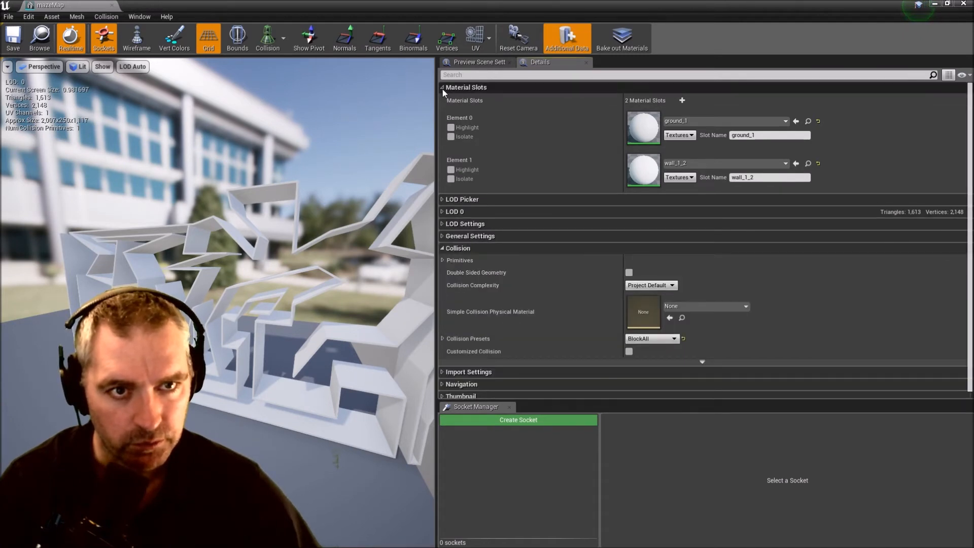
Set the mazeMap mesh's Collision Complexity to Use Complex Collision As Simple
{"action": "left_click", "coordinate": [443, 88]}
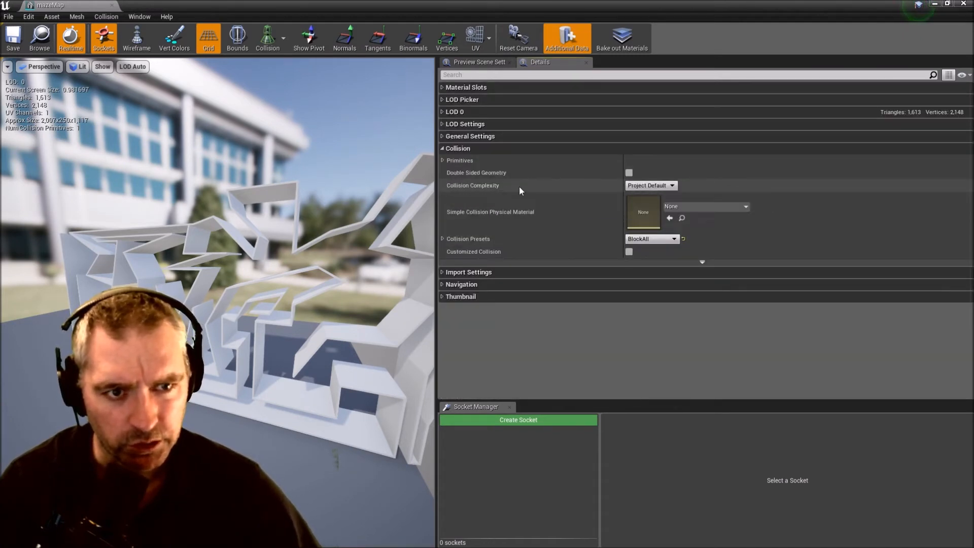
{"action": "left_click", "coordinate": [650, 184]}
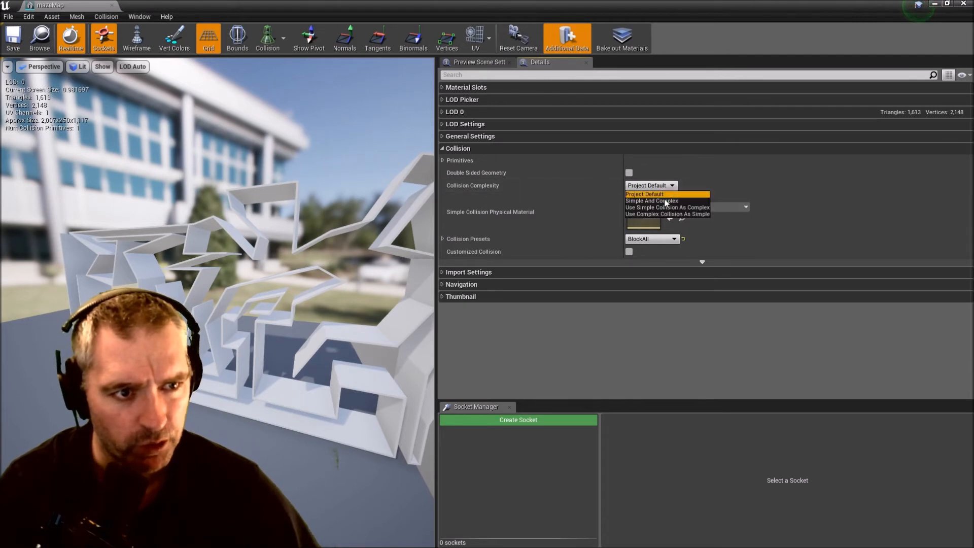
{"action": "mouse_move", "coordinate": [652, 214]}
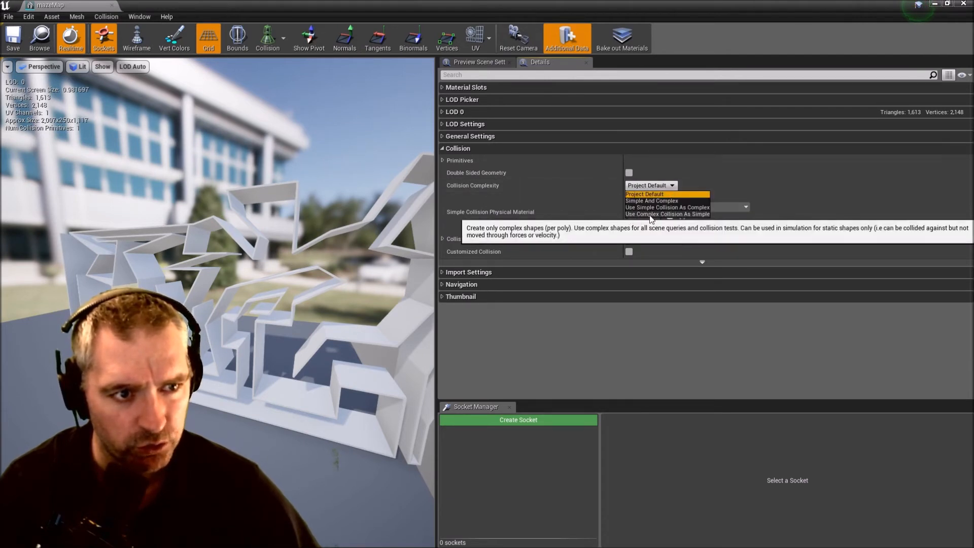
{"action": "left_click", "coordinate": [667, 214]}
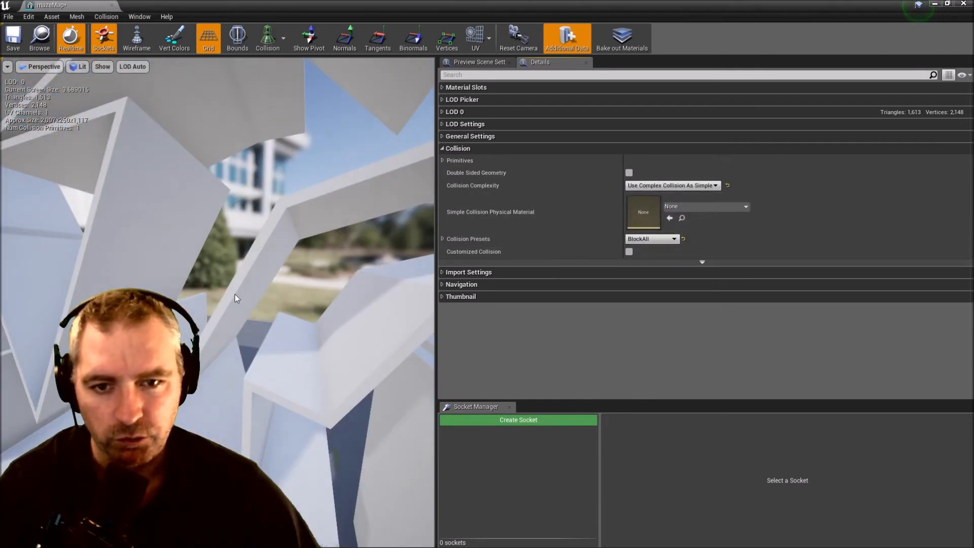
Toggle Simple and Complex Collision display in the mesh preview's Show options
{"action": "left_click", "coordinate": [102, 67]}
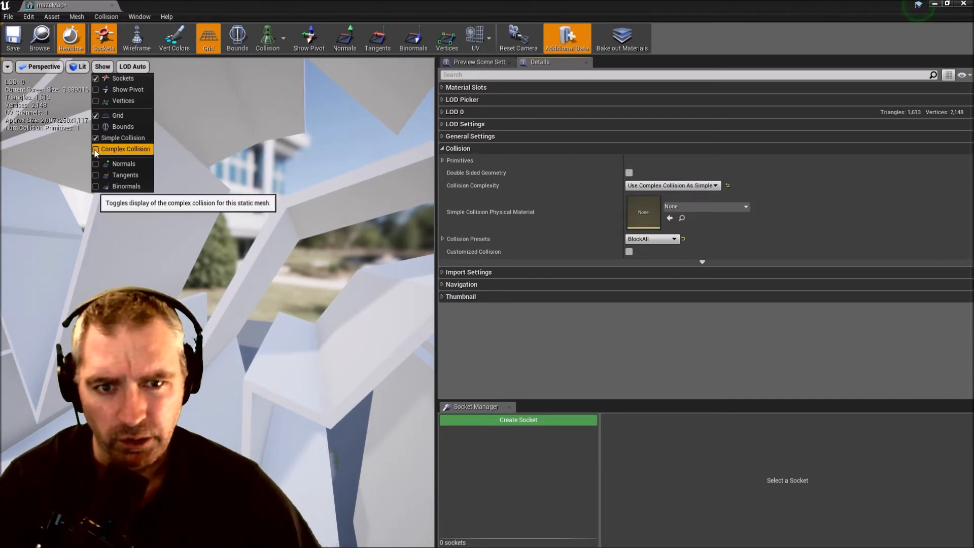
{"action": "mouse_move", "coordinate": [122, 137]}
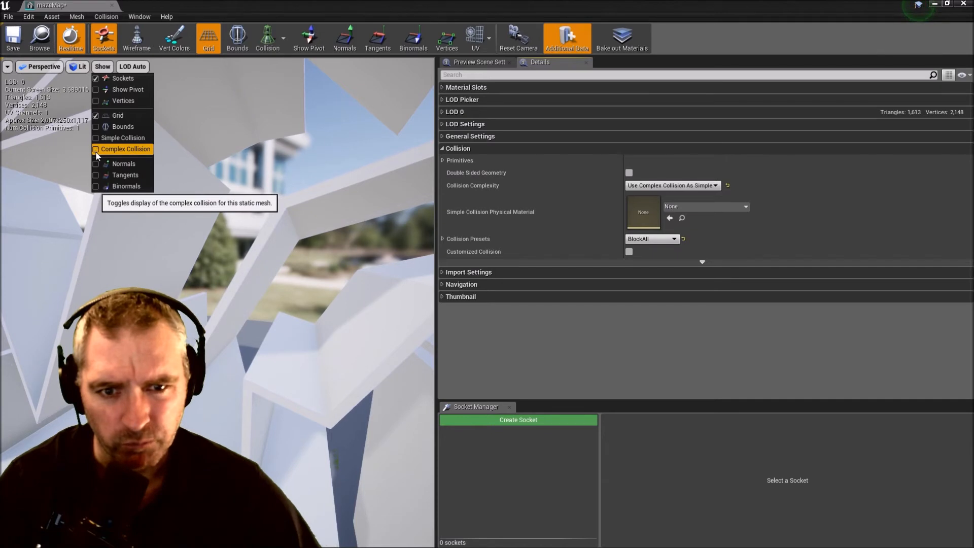
{"action": "left_click", "coordinate": [96, 149]}
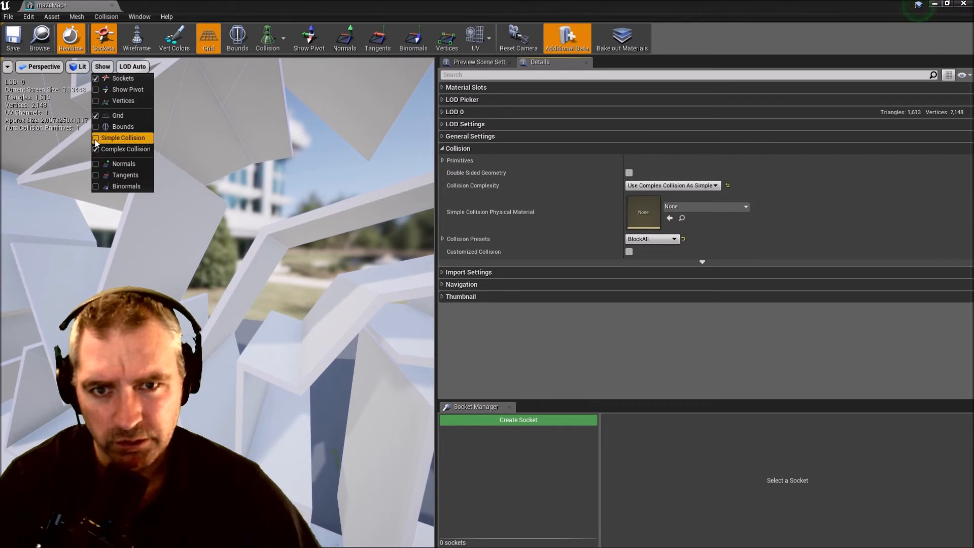
{"action": "left_click", "coordinate": [96, 148]}
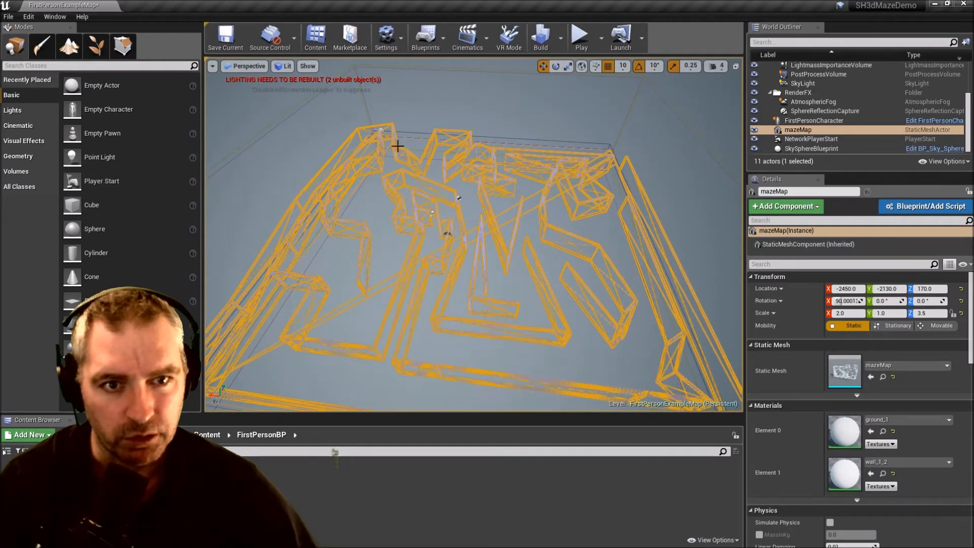
Restore Static Meshes display so the maze renders as solid walls and floor
{"action": "left_click_drag", "start_coordinate": [398, 146], "coordinate": [481, 236]}
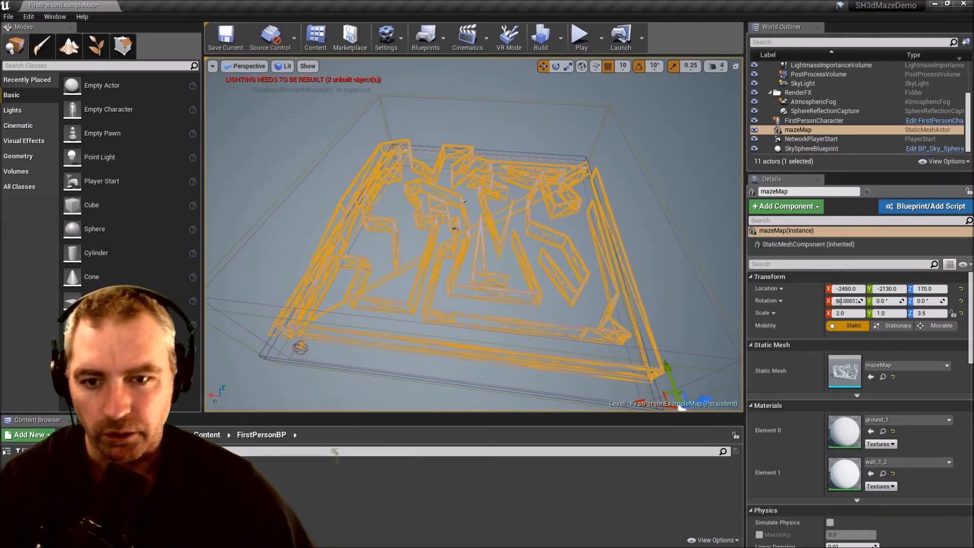
{"action": "left_click", "coordinate": [306, 66]}
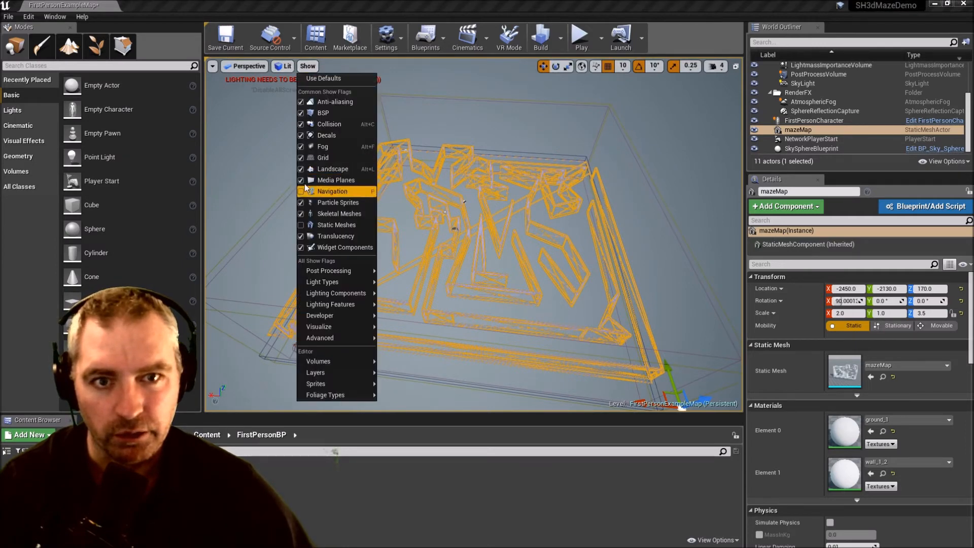
{"action": "left_click", "coordinate": [301, 224]}
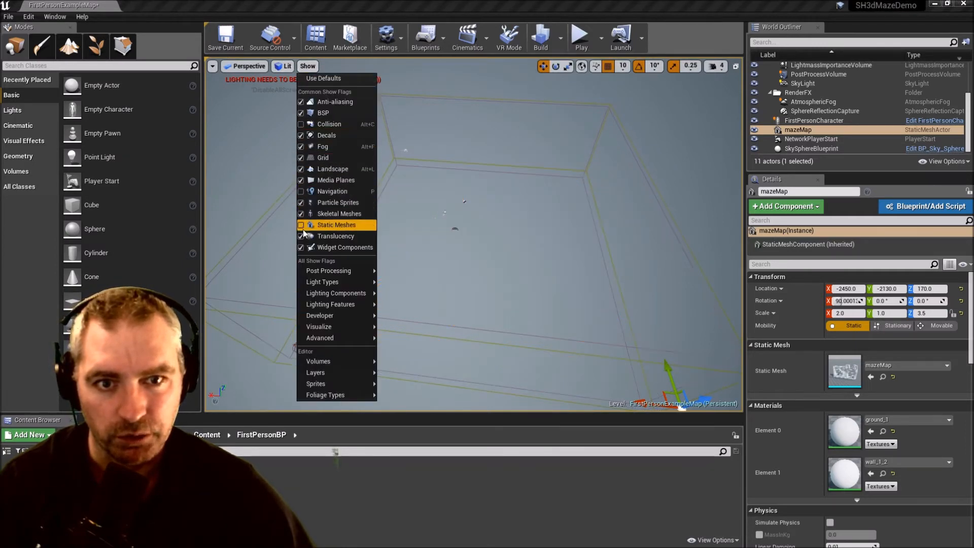
{"action": "left_click", "coordinate": [301, 224]}
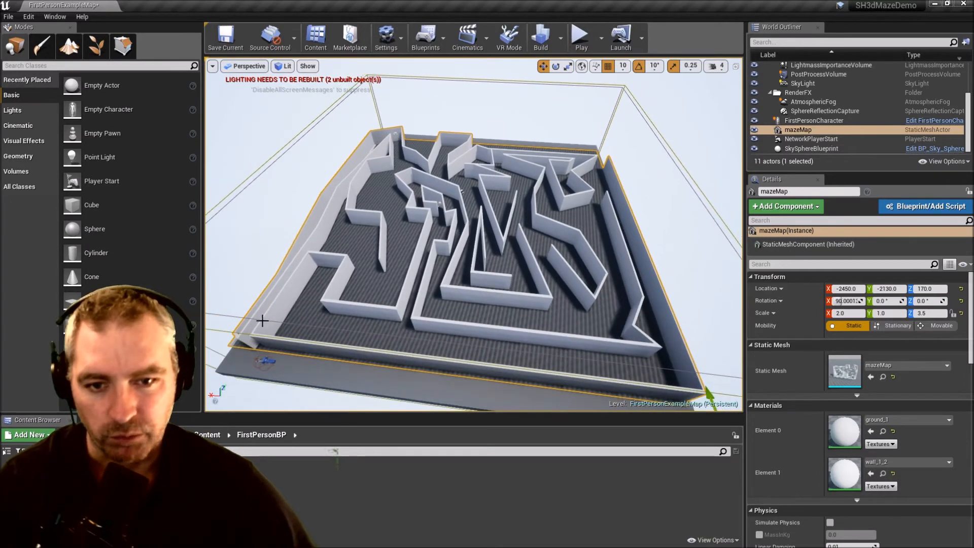
Select the PostProcessVolume and start playing the level
{"action": "left_click", "coordinate": [818, 74]}
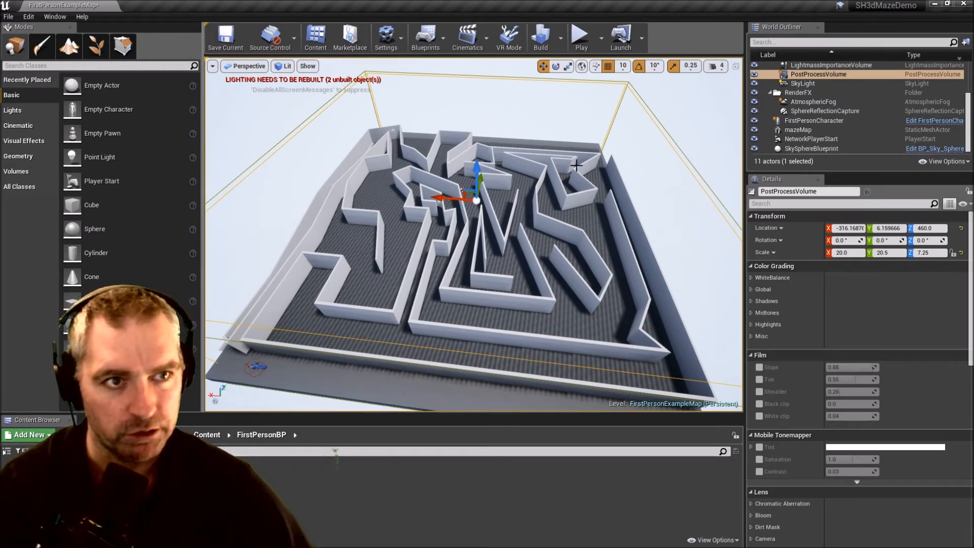
{"action": "left_click", "coordinate": [579, 37]}
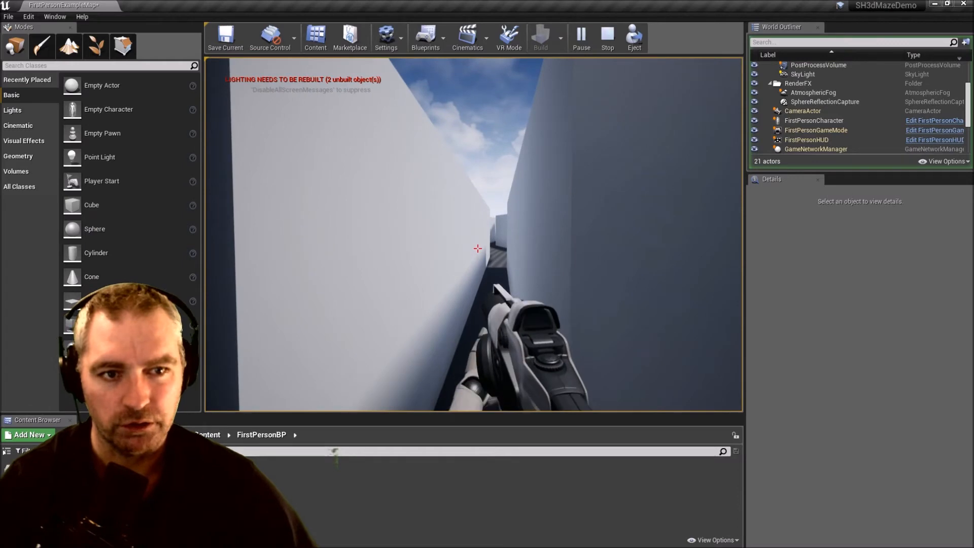
Test in Play, stretch mazeMap to 5.5 along X, and play again inside it
{"action": "left_click", "coordinate": [606, 35]}
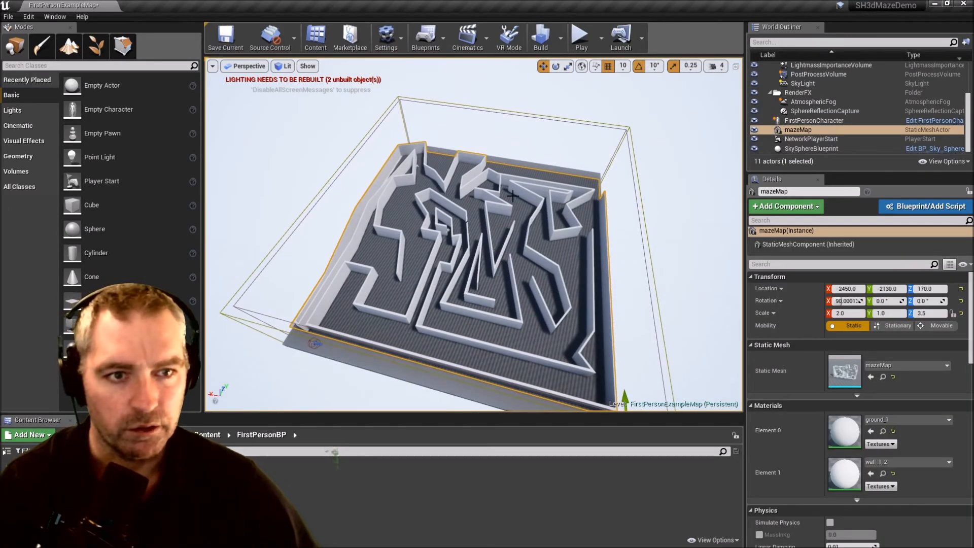
{"action": "mouse_move", "coordinate": [542, 67]}
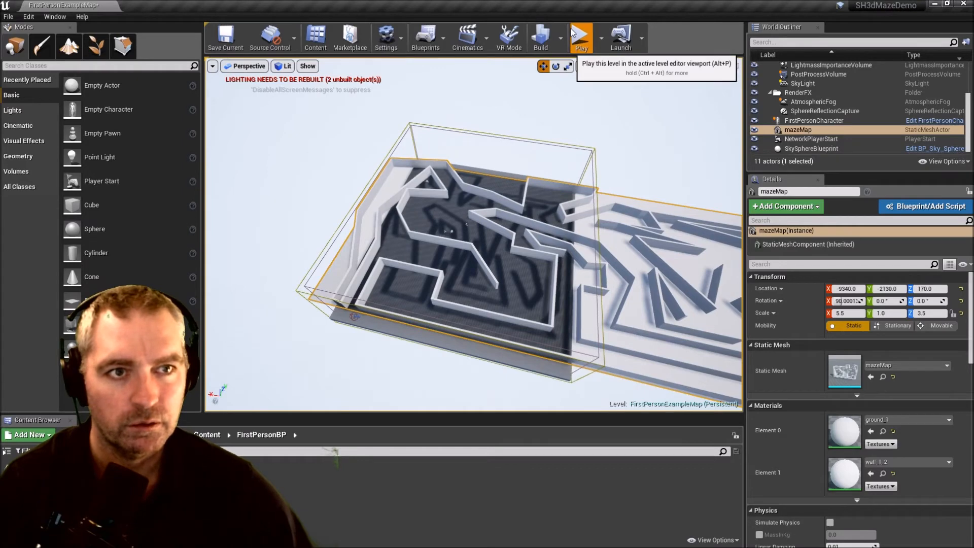
{"action": "left_click", "coordinate": [581, 38]}
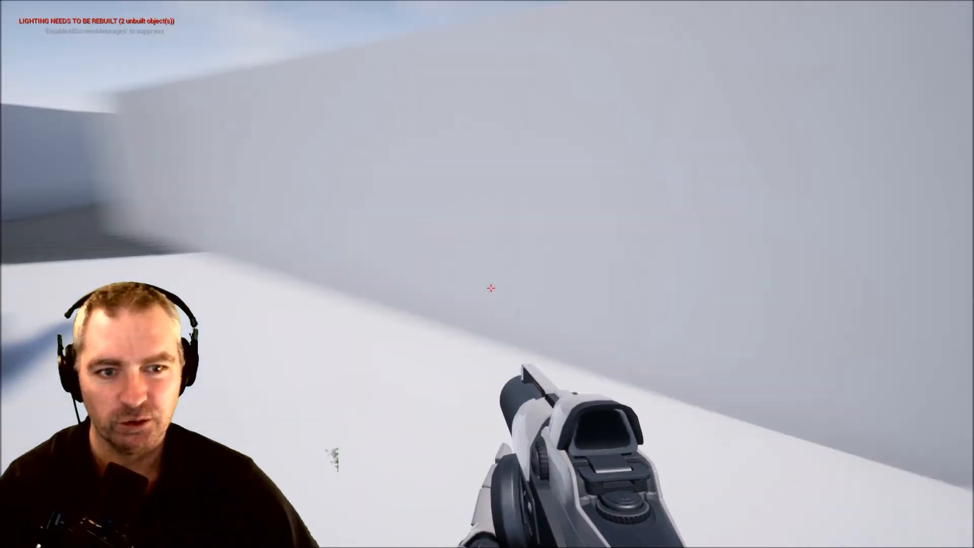
{"action": "mouse_move", "coordinate": [487, 286]}
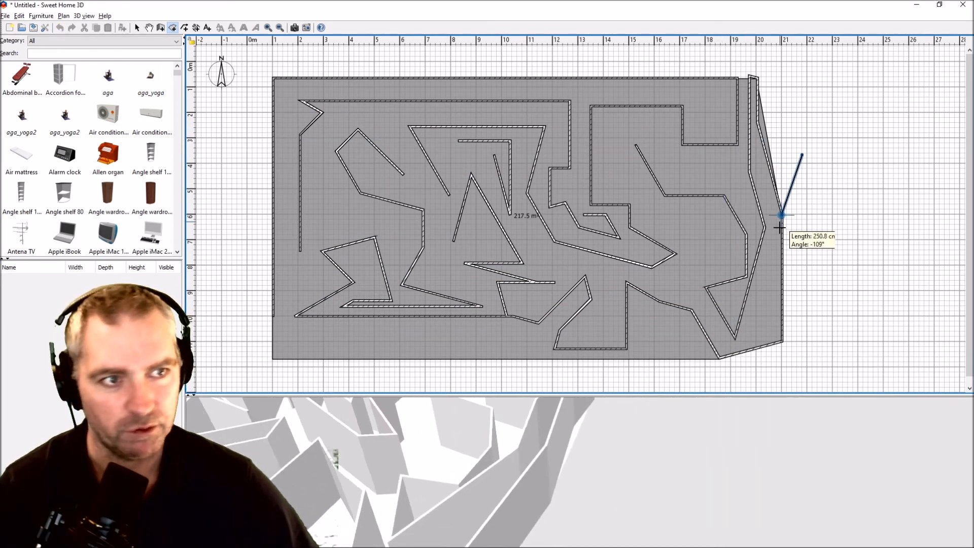
Start a new empty home plan in Sweet Home 3D
{"action": "left_click", "coordinate": [136, 27]}
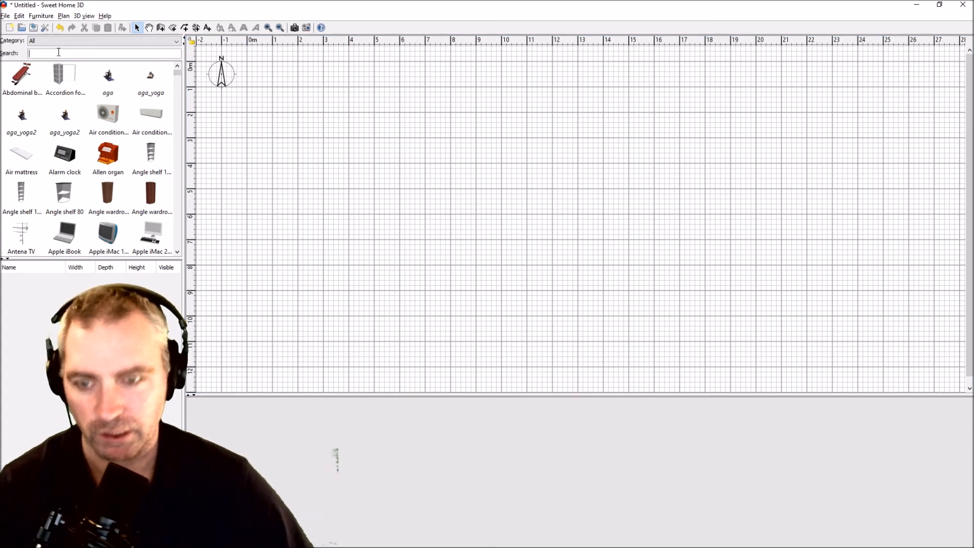
Search the catalog for 'car', place a Ford Focus in the plan and enlarge the 3D view
{"action": "type", "text": "car"}
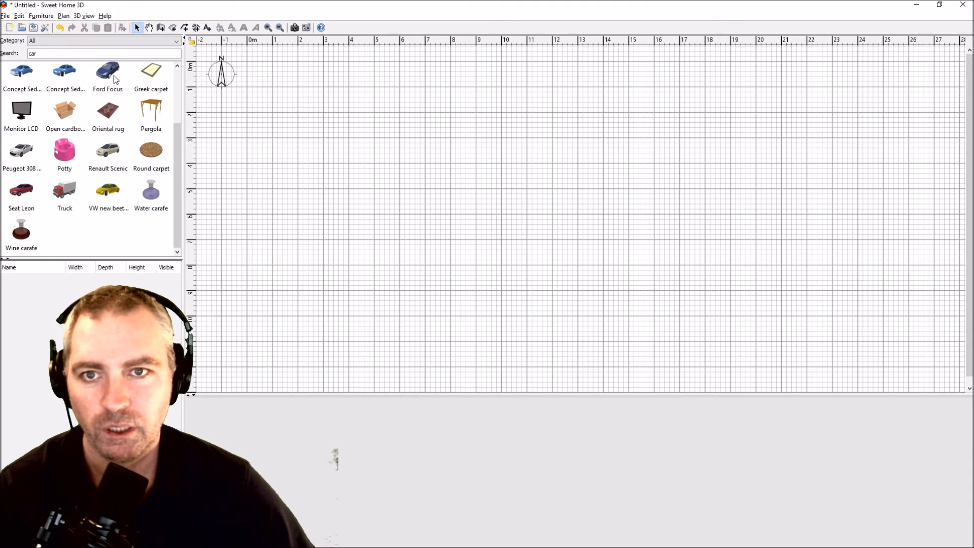
{"action": "left_click", "coordinate": [108, 71]}
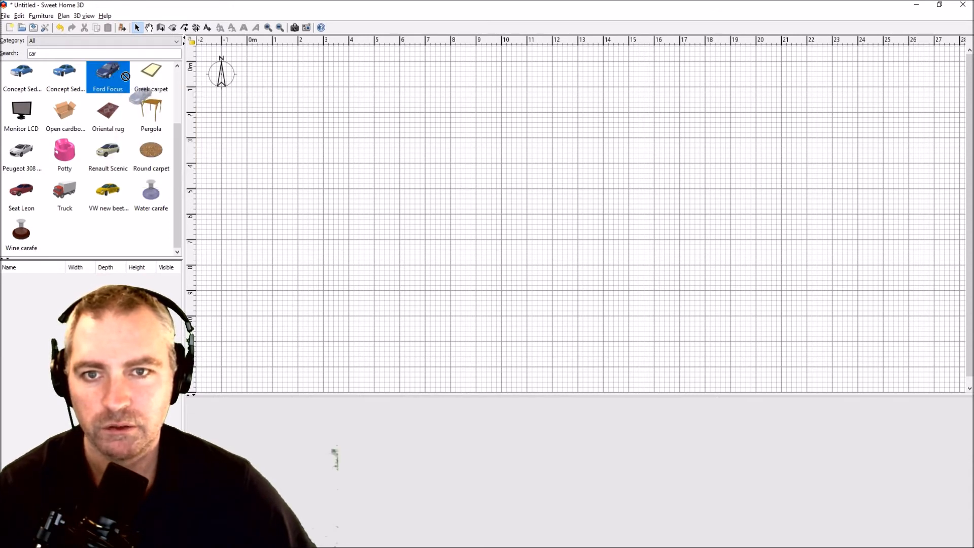
{"action": "left_click_drag", "start_coordinate": [107, 71], "coordinate": [260, 87]}
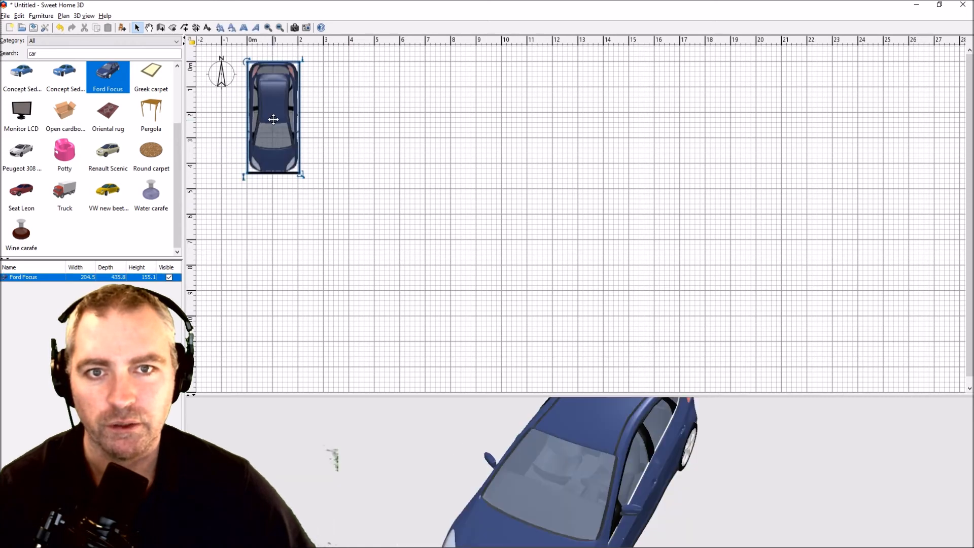
{"action": "left_click_drag", "start_coordinate": [273, 117], "coordinate": [252, 93]}
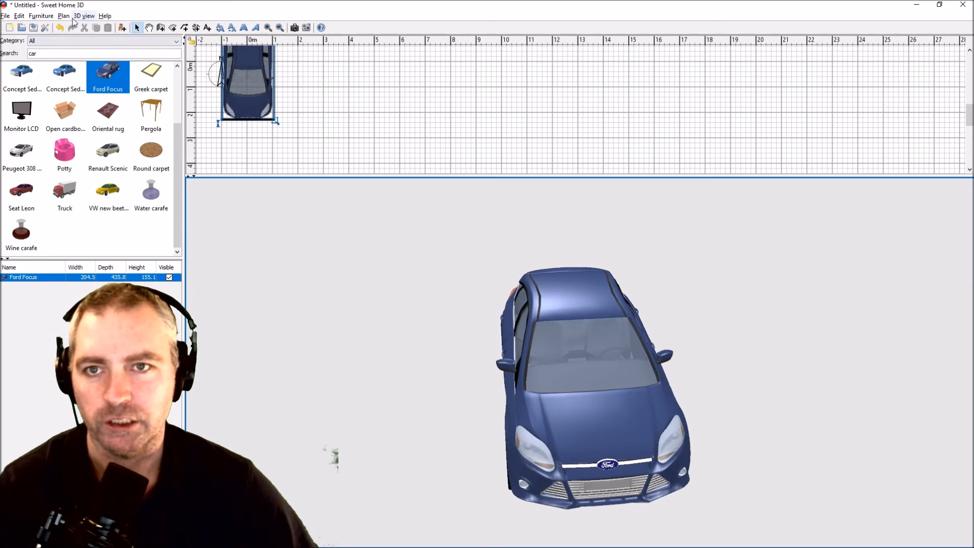
Export the Ford Focus scene to OBJ as 'car' in the mazeMap folder
{"action": "left_click", "coordinate": [83, 16]}
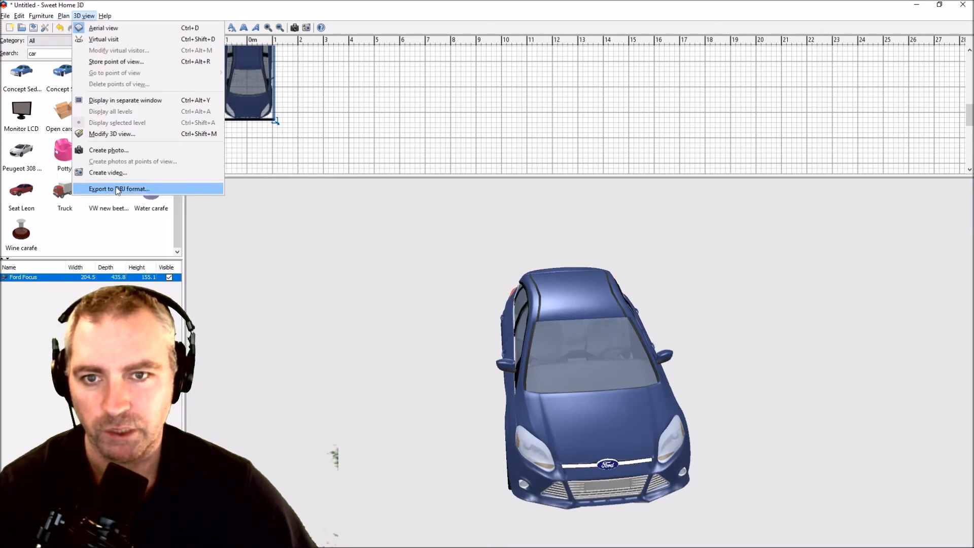
{"action": "left_click", "coordinate": [117, 189]}
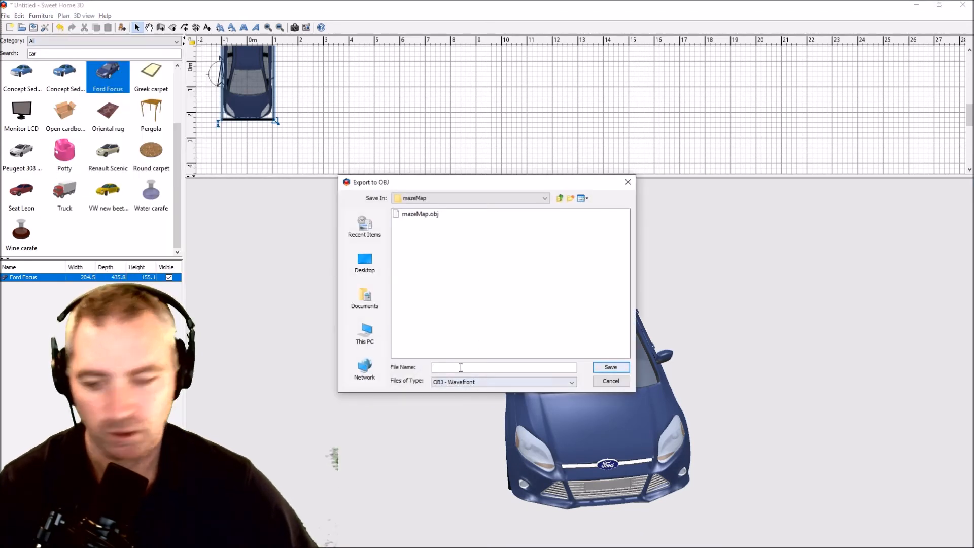
{"action": "type", "text": "car"}
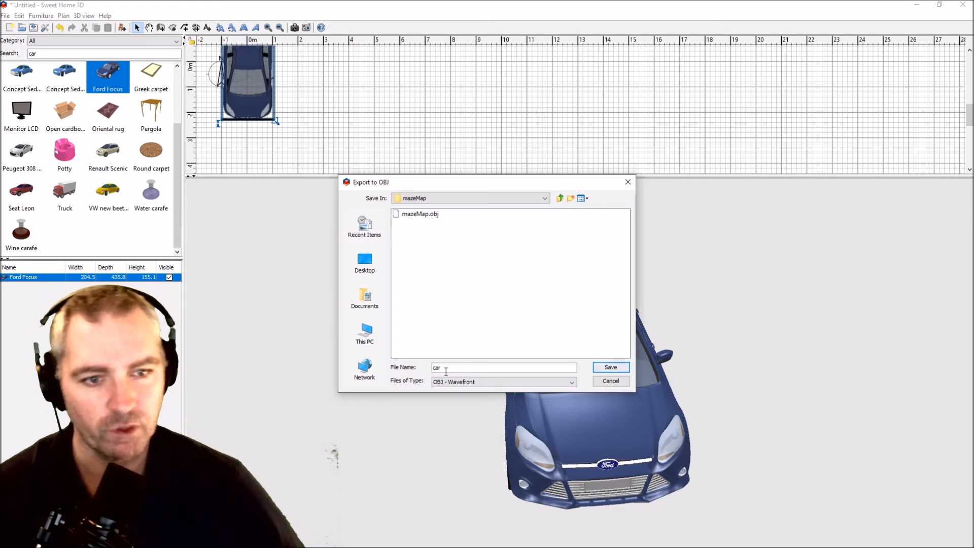
{"action": "left_click", "coordinate": [610, 367]}
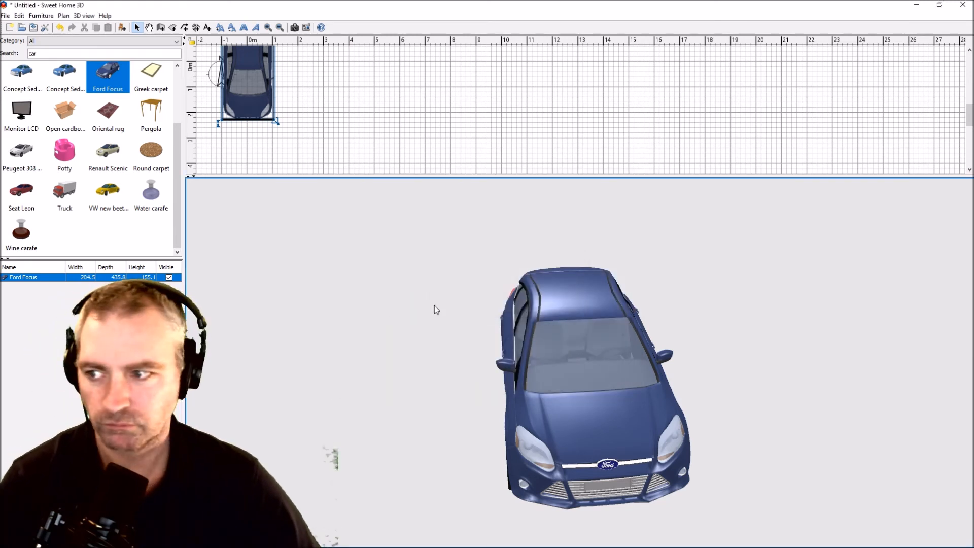
{"action": "mouse_move", "coordinate": [358, 298]}
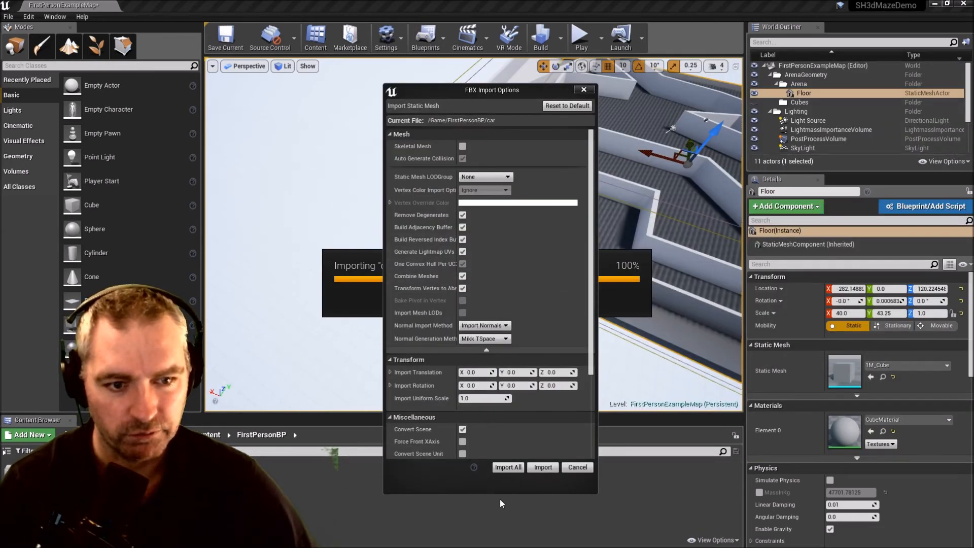
Import car.obj with its materials into the FirstPersonBP folder and select the asset
{"action": "left_click", "coordinate": [541, 467]}
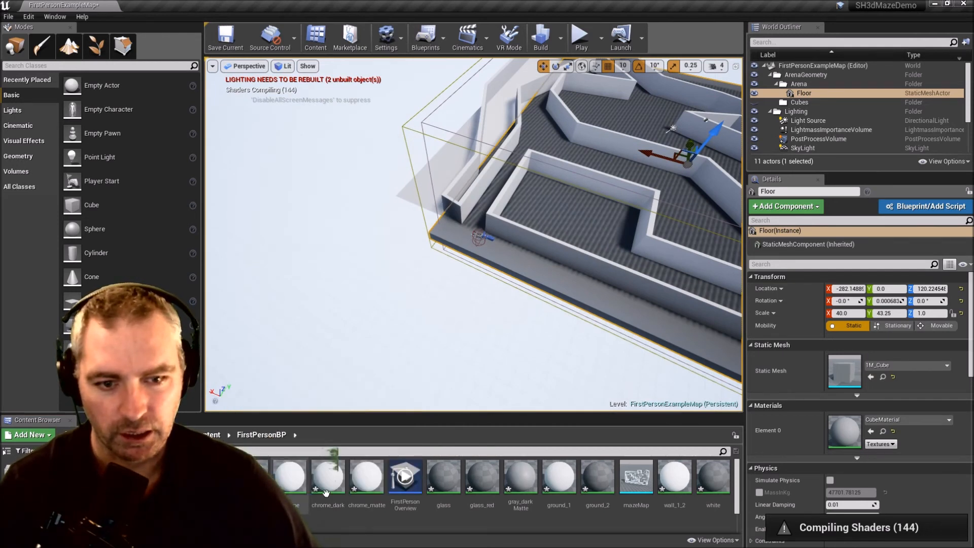
{"action": "left_click", "coordinate": [845, 371]}
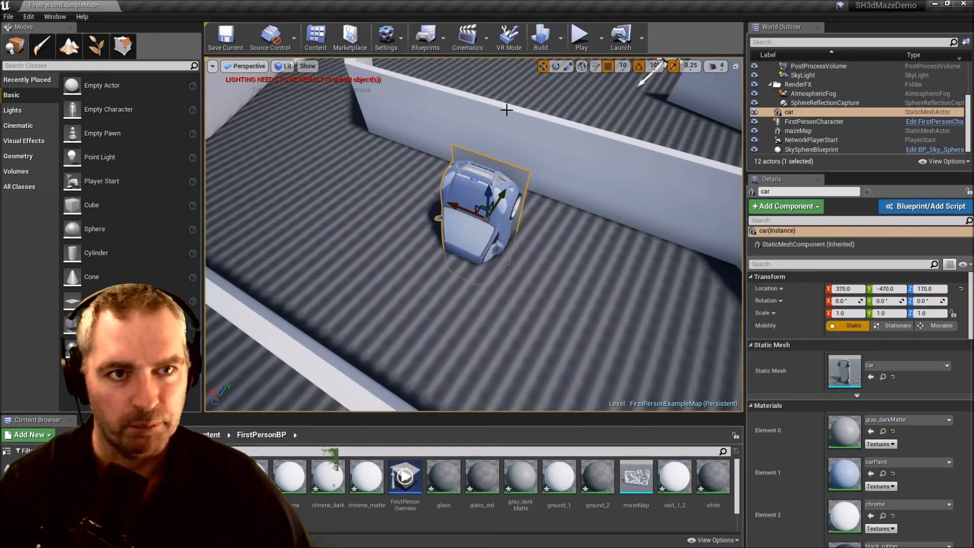
{"action": "mouse_move", "coordinate": [566, 67]}
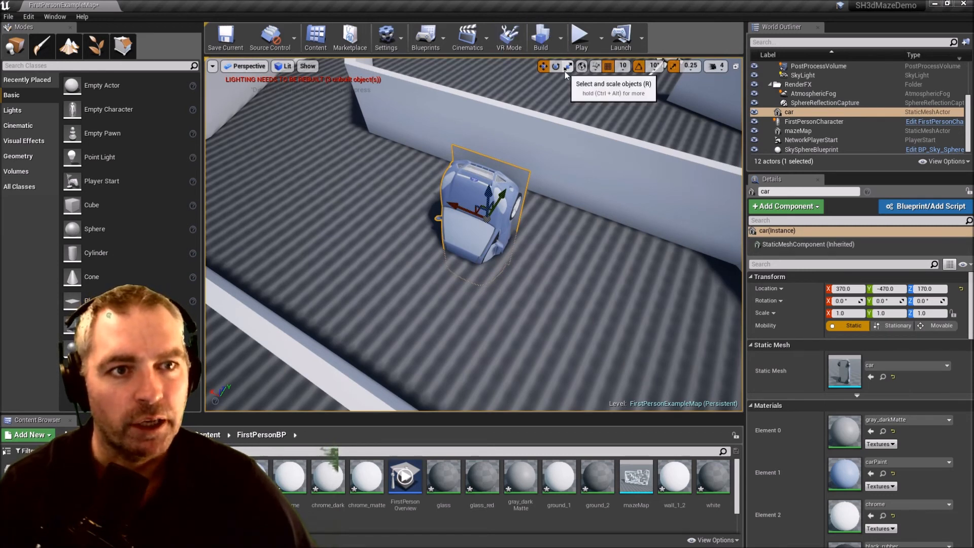
Rotate the car 90° upright and move it into a maze corridor above the floor
{"action": "left_click", "coordinate": [555, 67]}
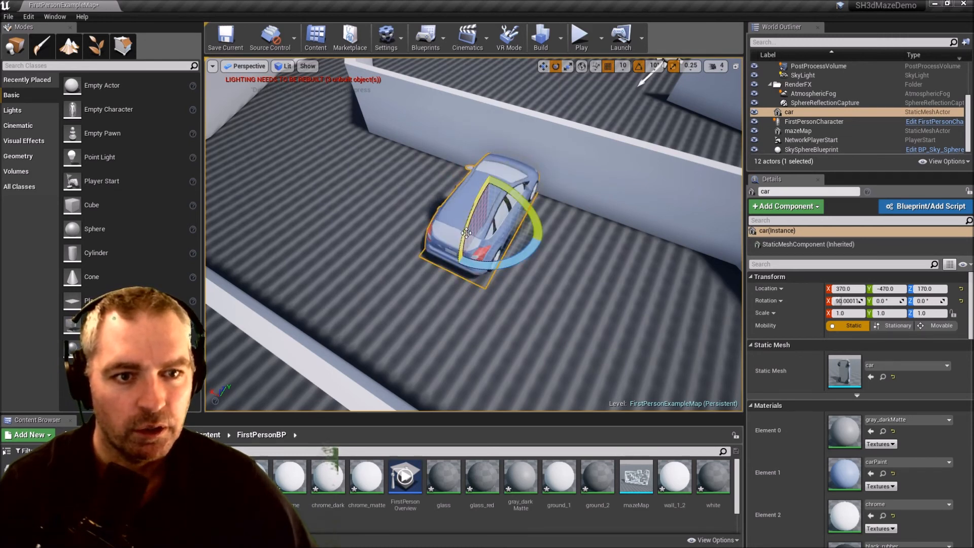
{"action": "left_click", "coordinate": [567, 67]}
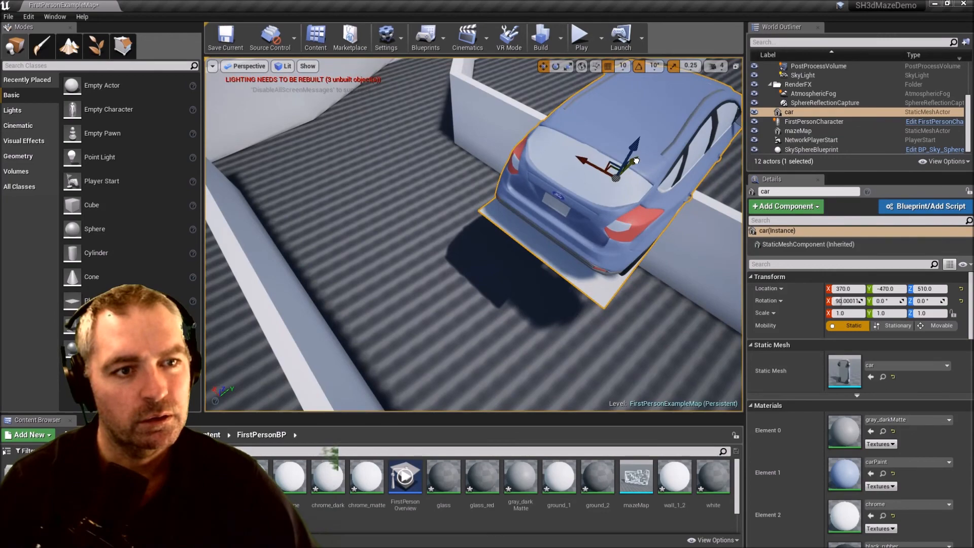
{"action": "left_click_drag", "start_coordinate": [621, 161], "coordinate": [422, 187]}
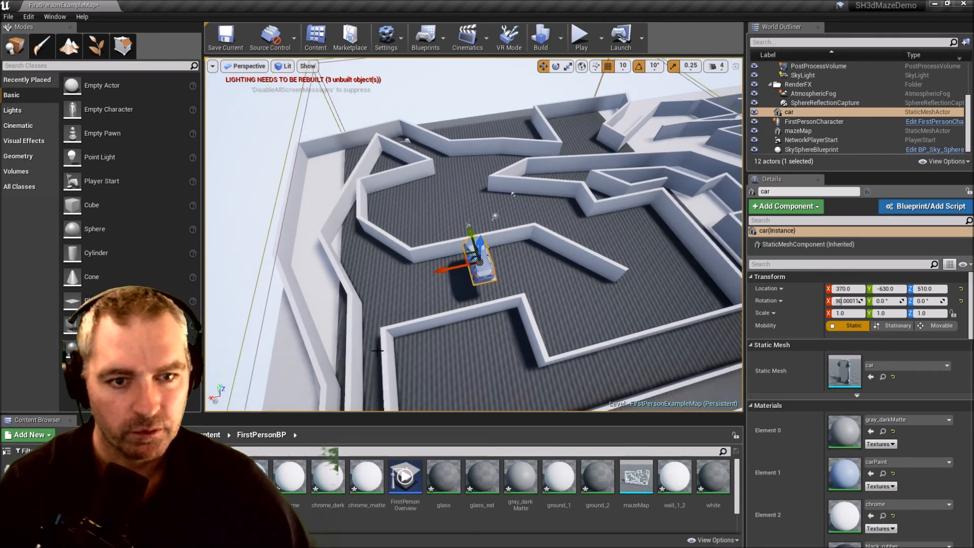
{"action": "left_click", "coordinate": [814, 121]}
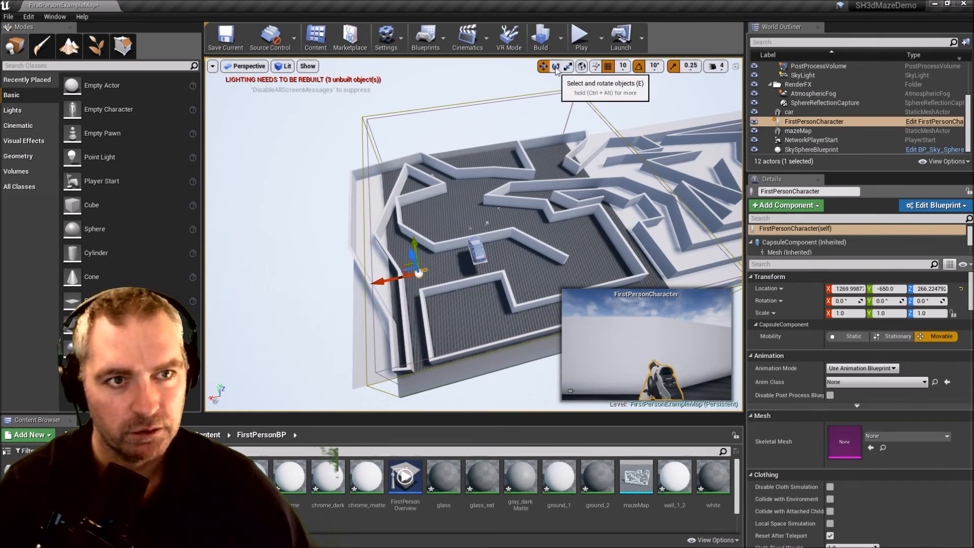
{"action": "left_click", "coordinate": [556, 66]}
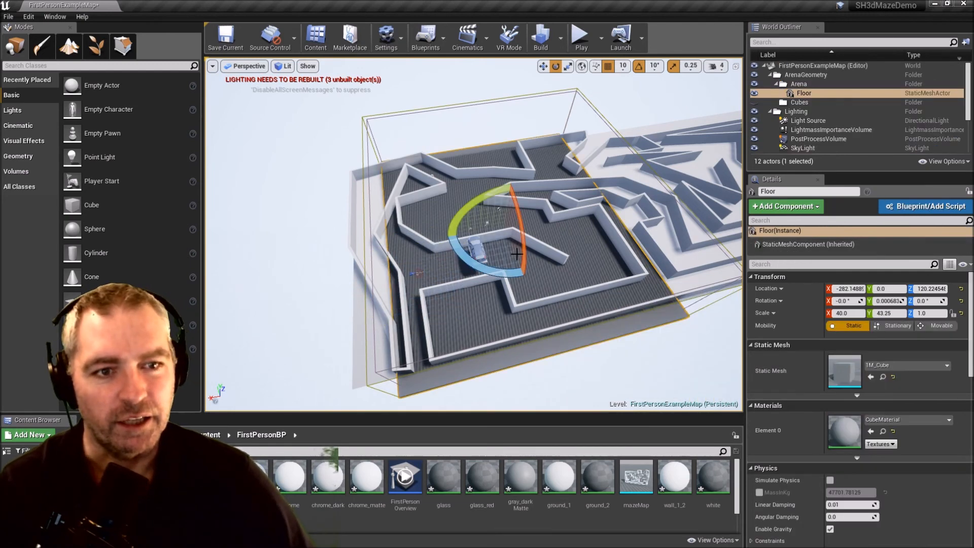
{"action": "left_click", "coordinate": [580, 35]}
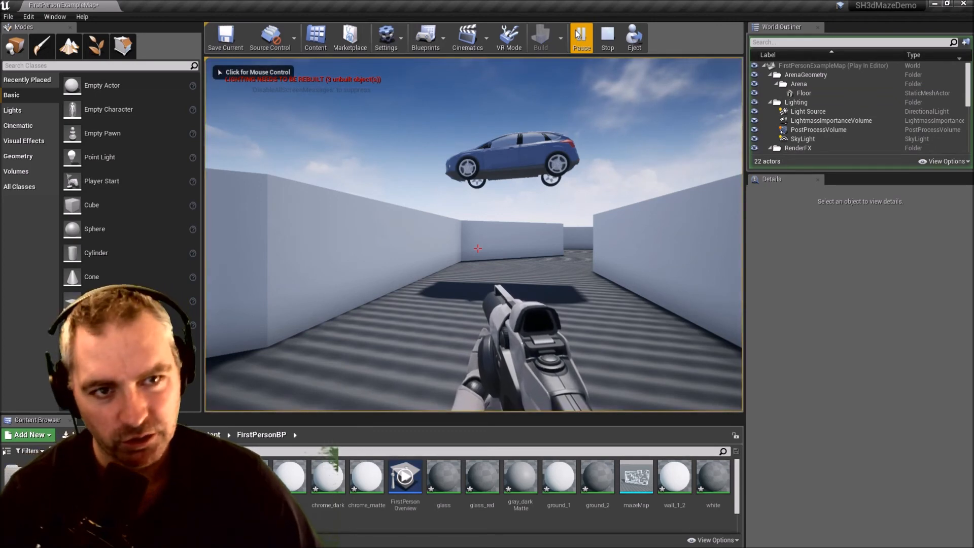
{"action": "left_click", "coordinate": [607, 38]}
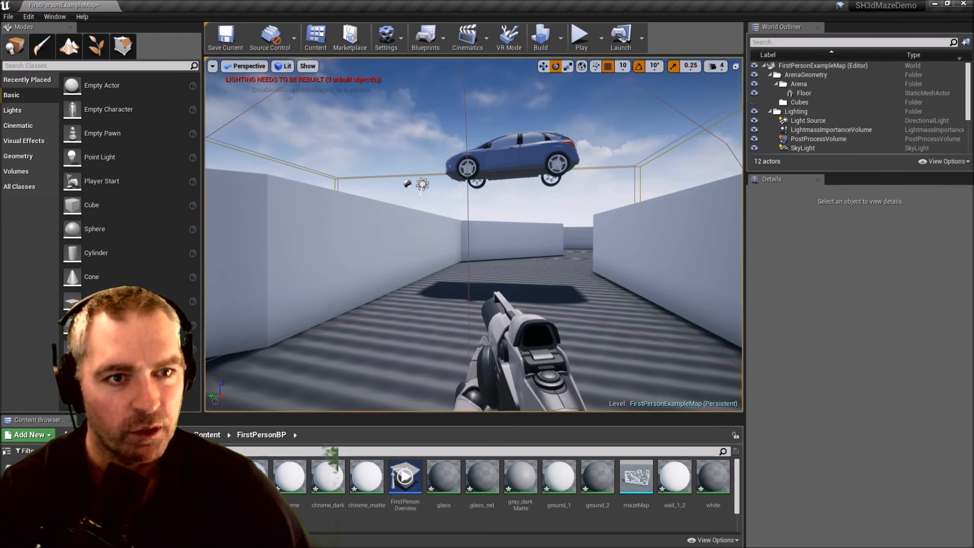
{"action": "left_click", "coordinate": [503, 161]}
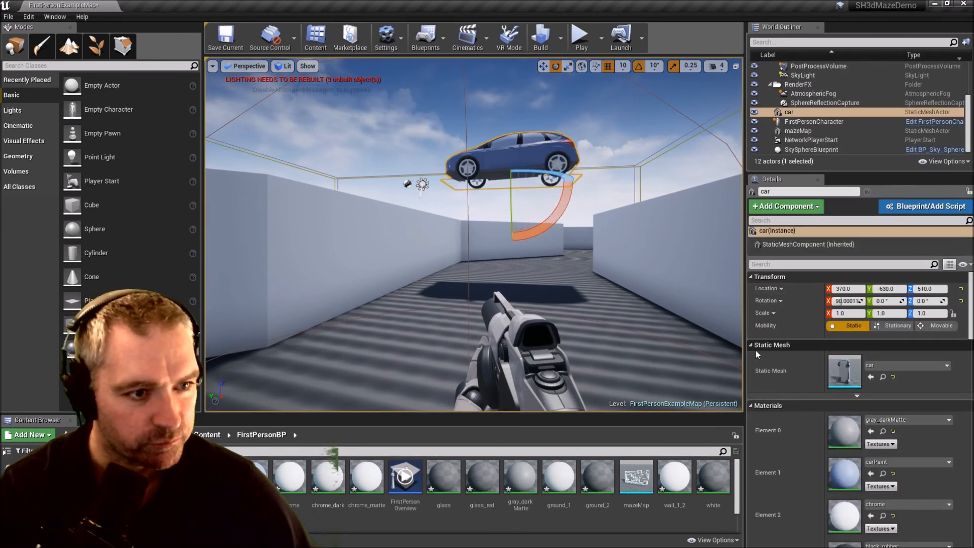
Enable Simulate Physics on the car and play-test so it drops onto the maze floor
{"action": "left_click", "coordinate": [751, 345]}
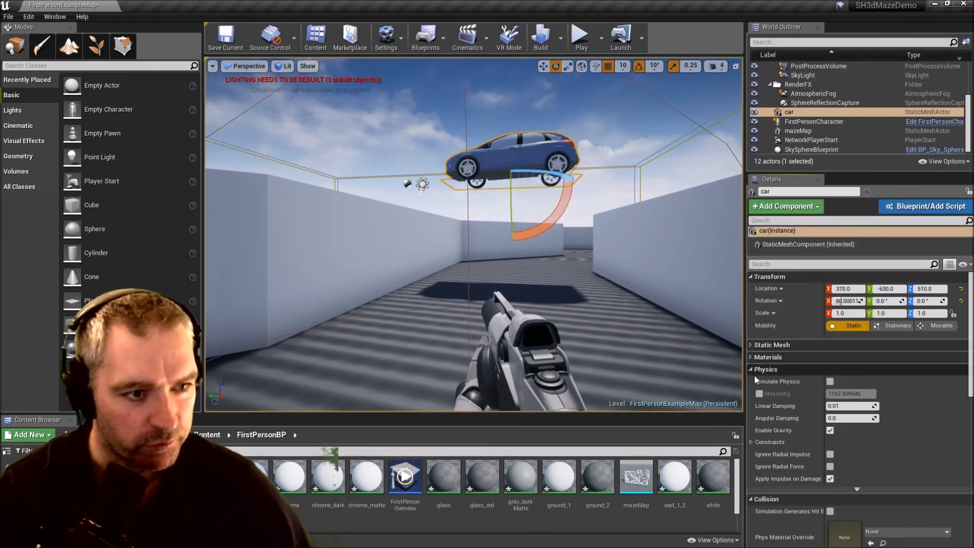
{"action": "left_click", "coordinate": [937, 325]}
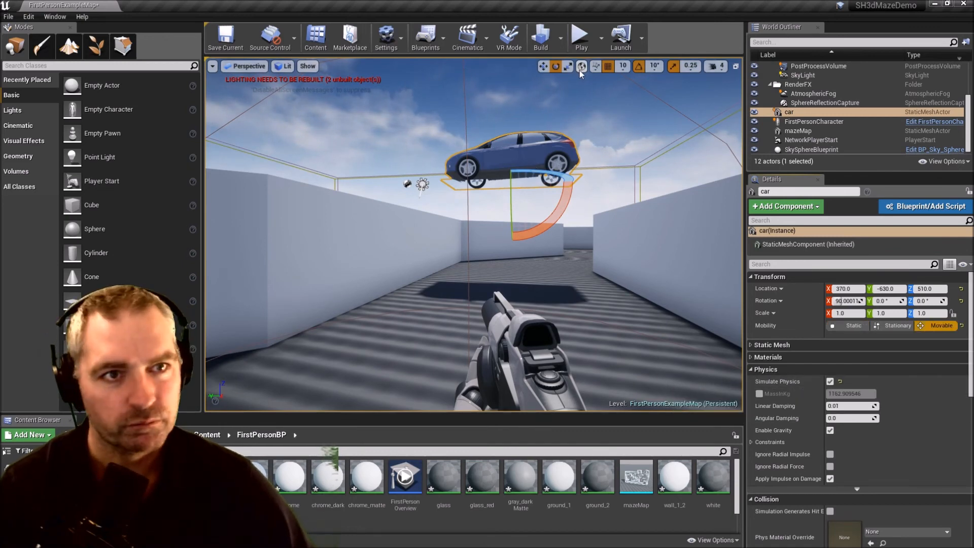
{"action": "left_click", "coordinate": [580, 36]}
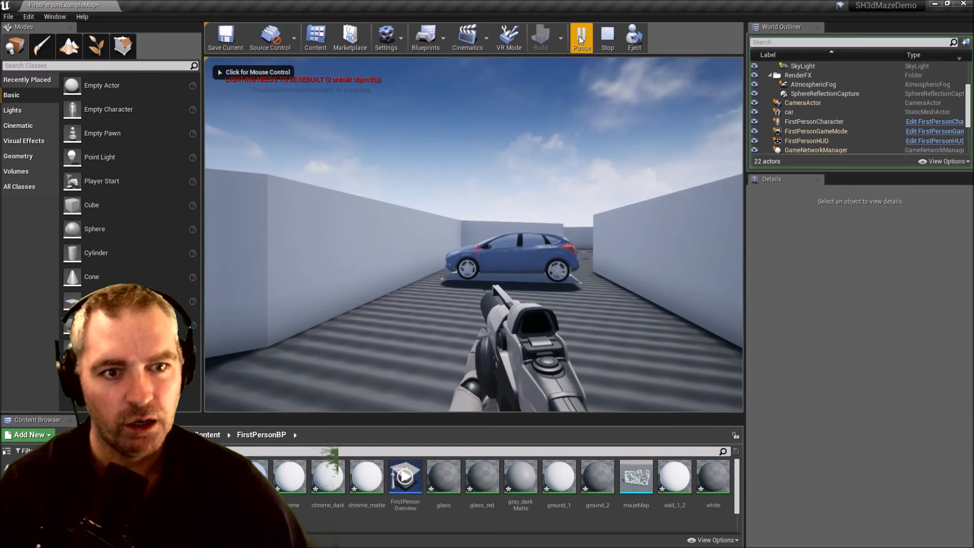
{"action": "left_click", "coordinate": [581, 36]}
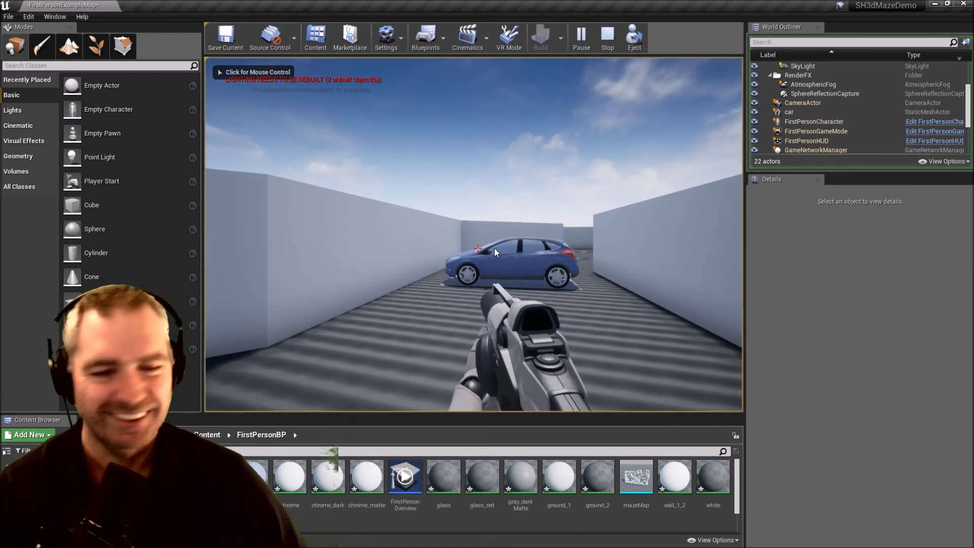
{"action": "left_click", "coordinate": [472, 249]}
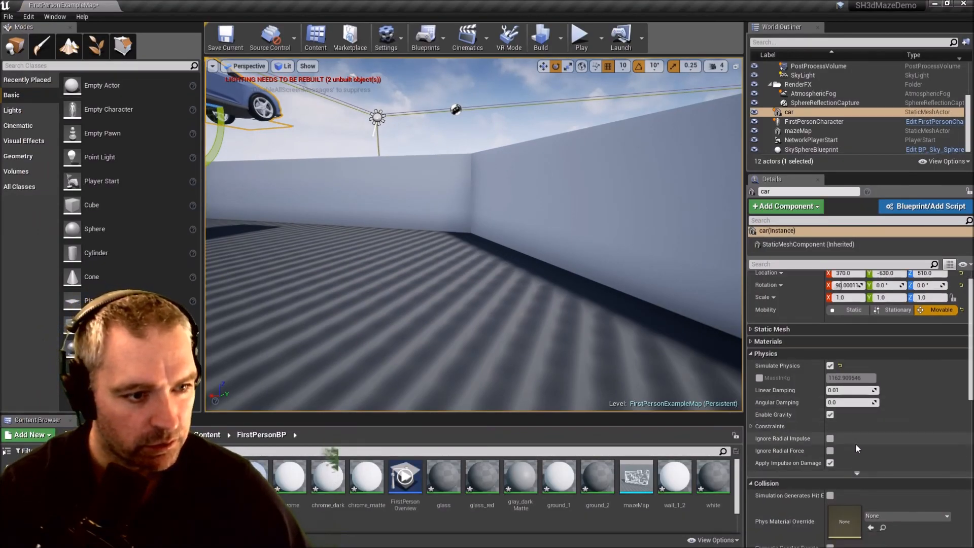
Override the car's MassInKg to 10 and play-test twice to watch it land
{"action": "scroll", "scroll_direction": "down", "scroll_amount": 3}
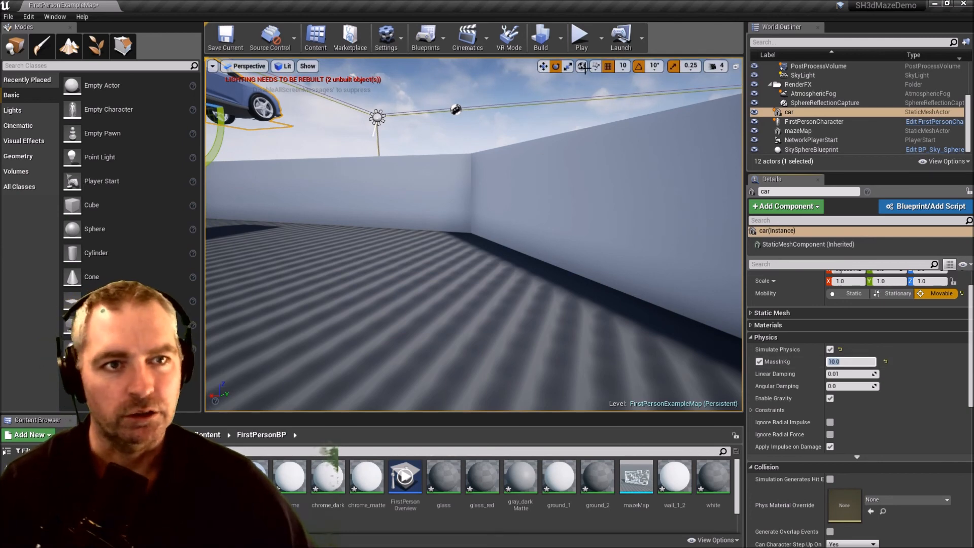
{"action": "left_click", "coordinate": [580, 35]}
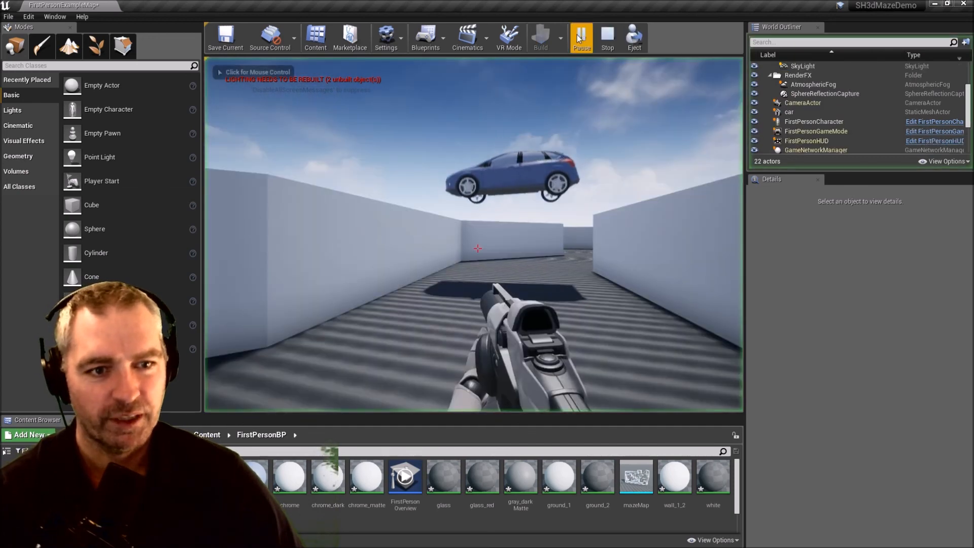
{"action": "left_click", "coordinate": [580, 34]}
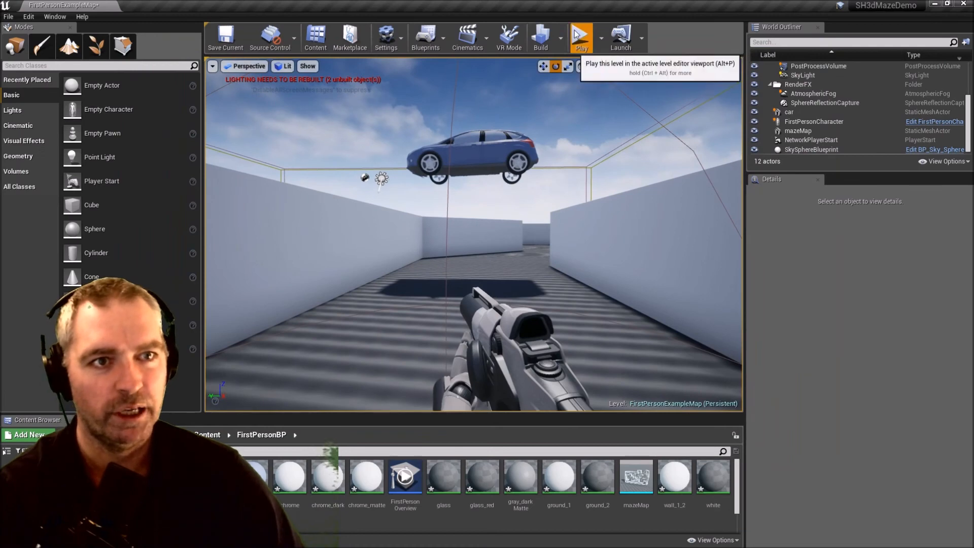
{"action": "left_click", "coordinate": [580, 38]}
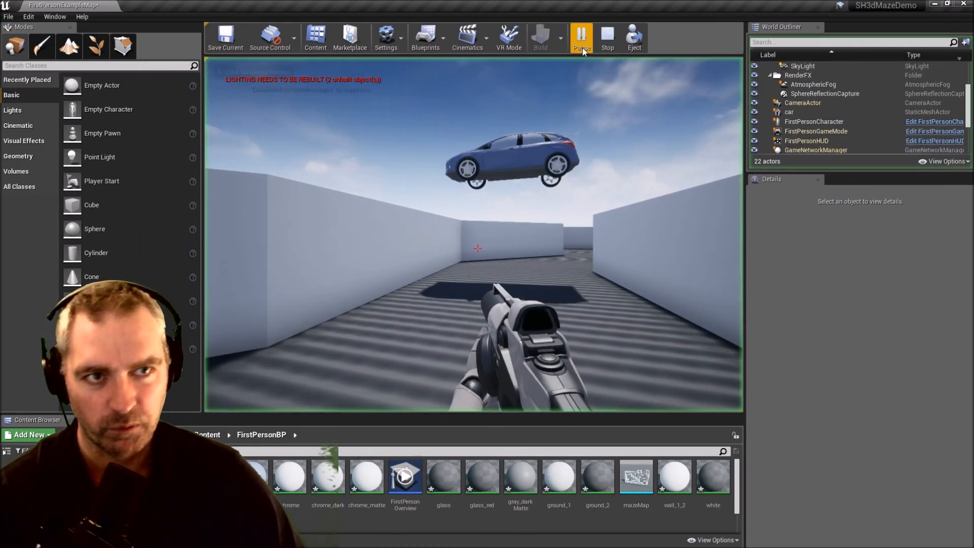
{"action": "left_click", "coordinate": [581, 38]}
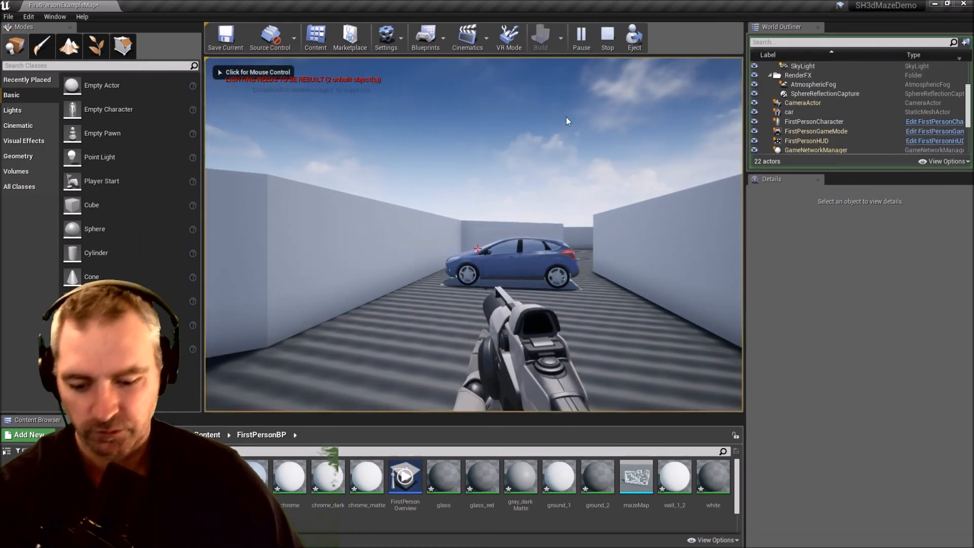